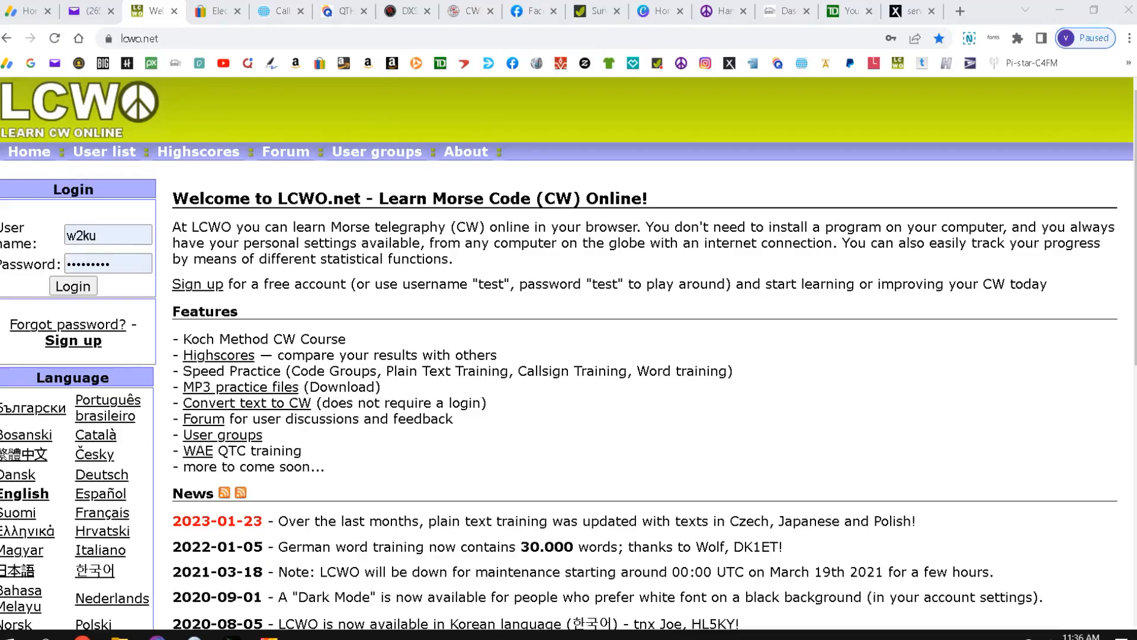
{"action": "mouse_move", "coordinate": [787, 498]}
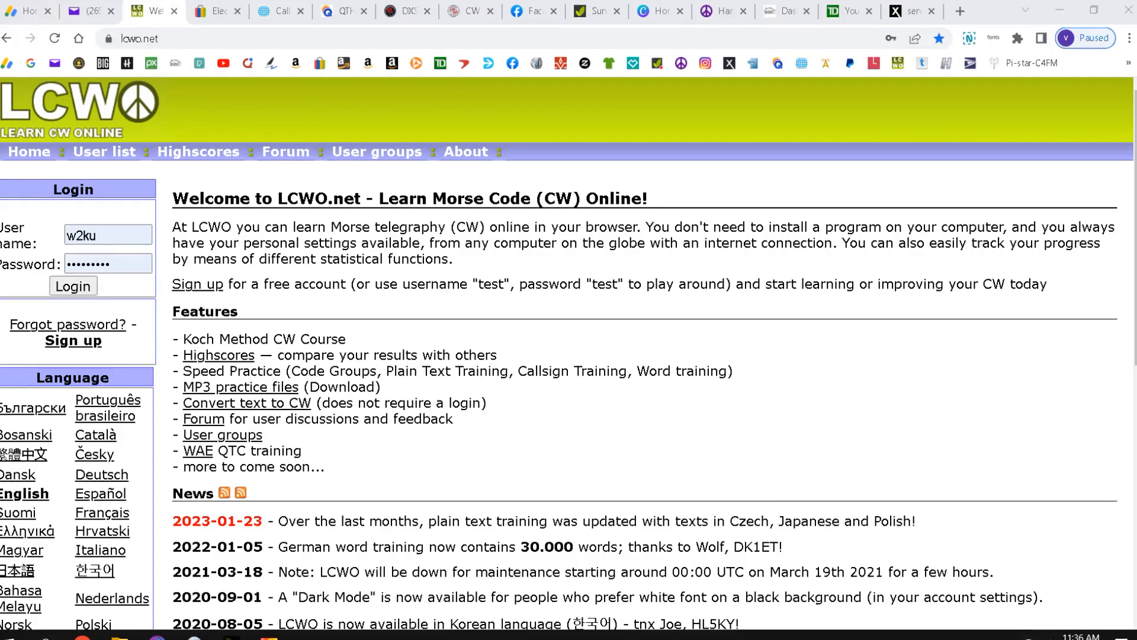
{"action": "mouse_move", "coordinate": [167, 279]}
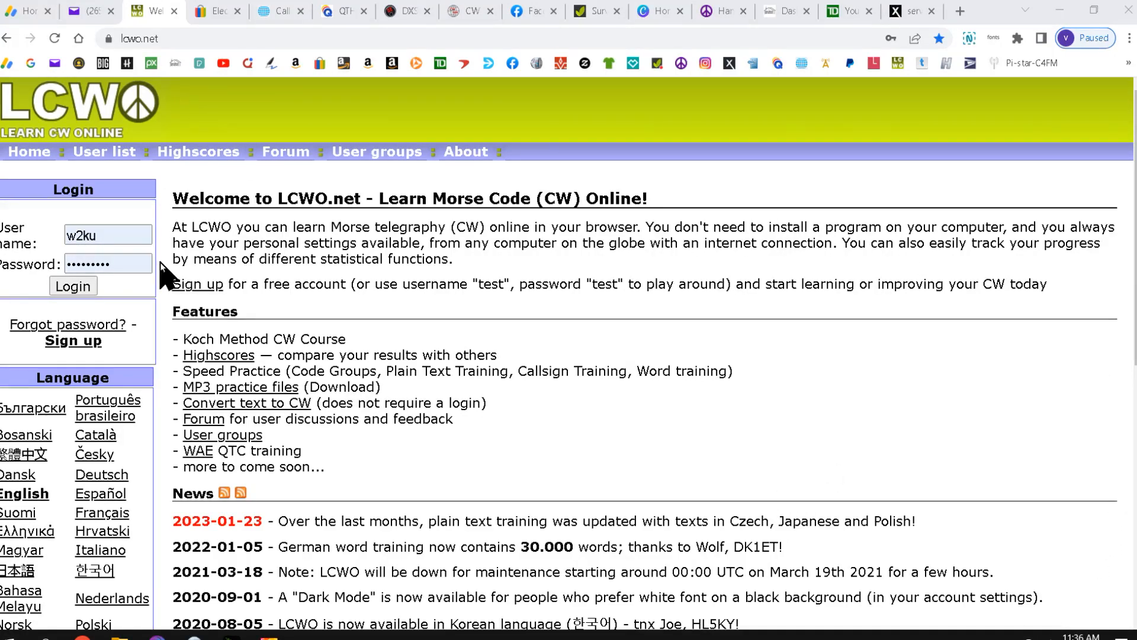
{"action": "mouse_move", "coordinate": [130, 312]}
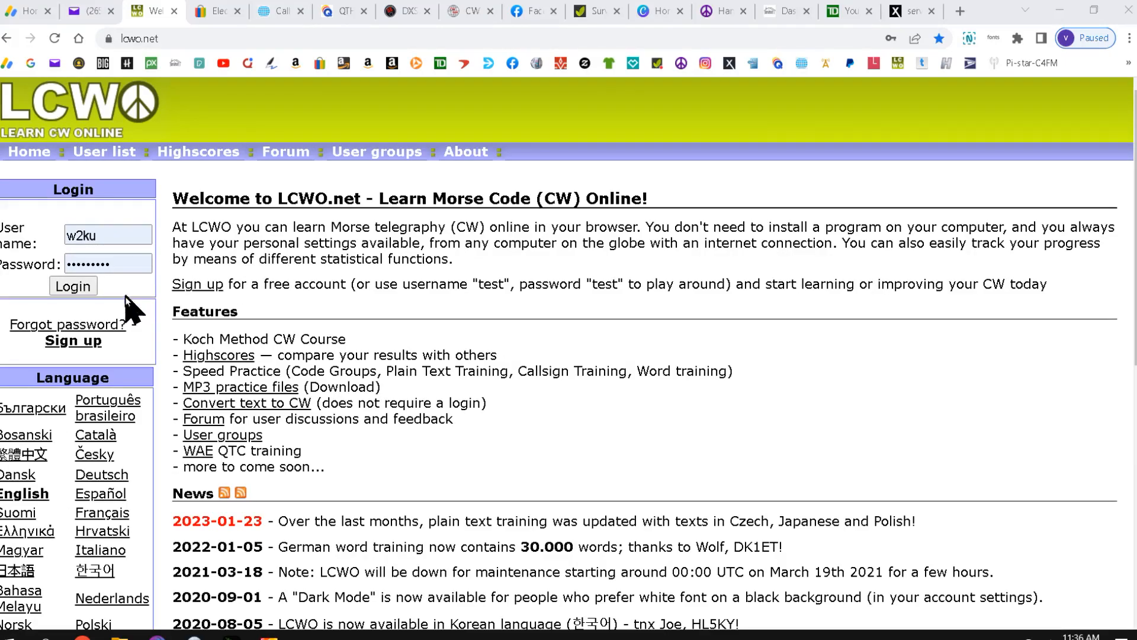
Log in to LCWO and scroll the user page to recent practice results
{"action": "left_click", "coordinate": [72, 285]}
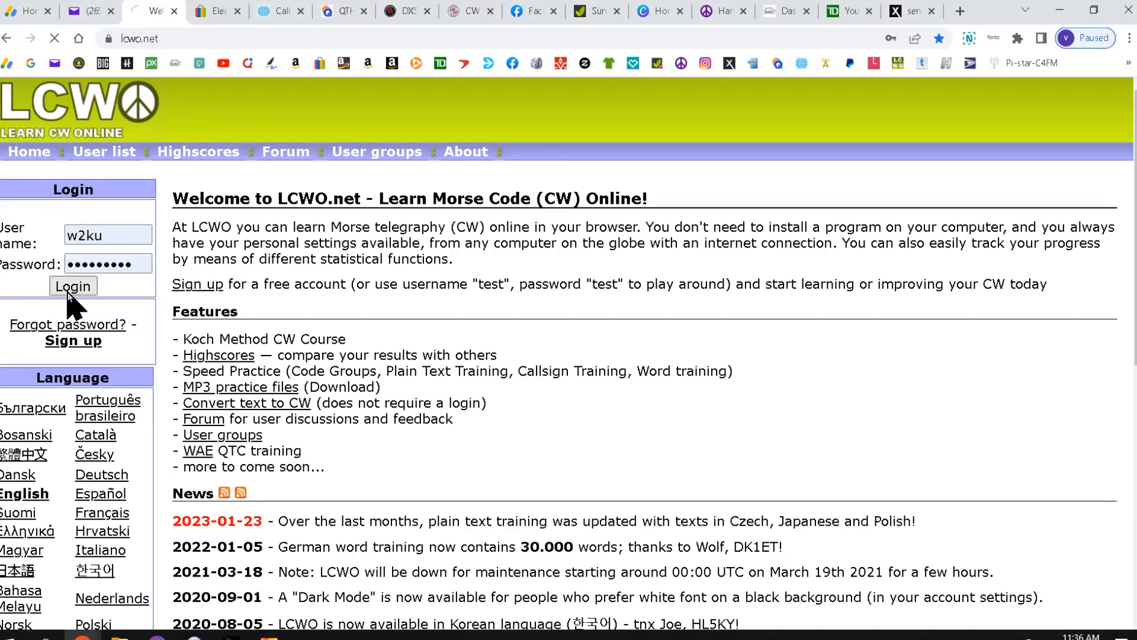
{"action": "left_click", "coordinate": [72, 285]}
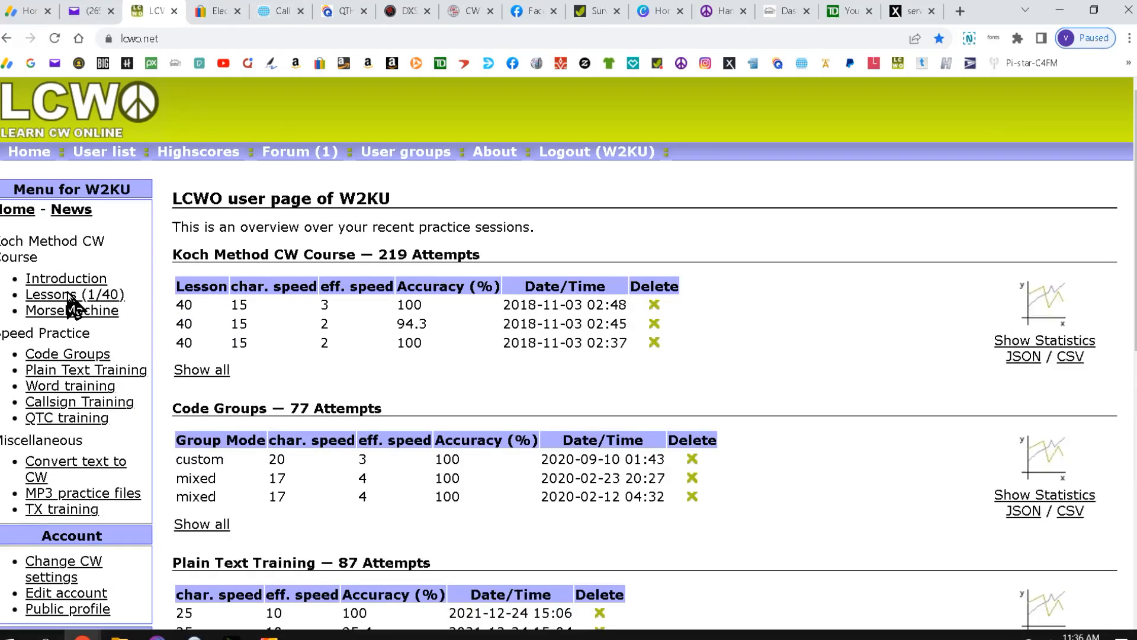
{"action": "scroll", "scroll_direction": "down", "scroll_amount": 3}
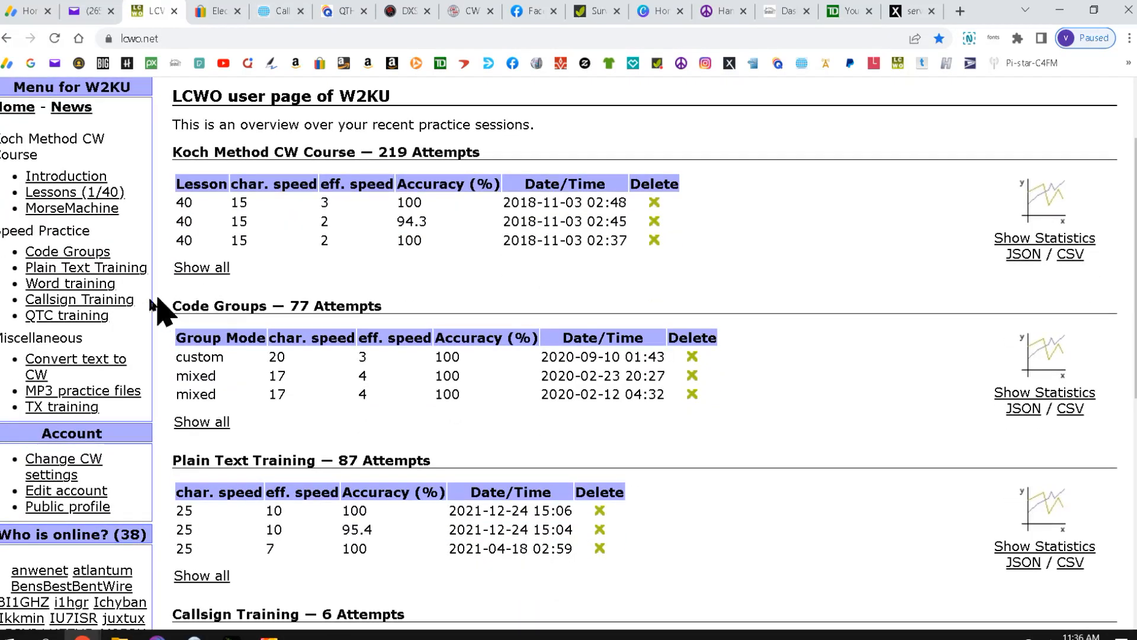
{"action": "mouse_move", "coordinate": [80, 298]}
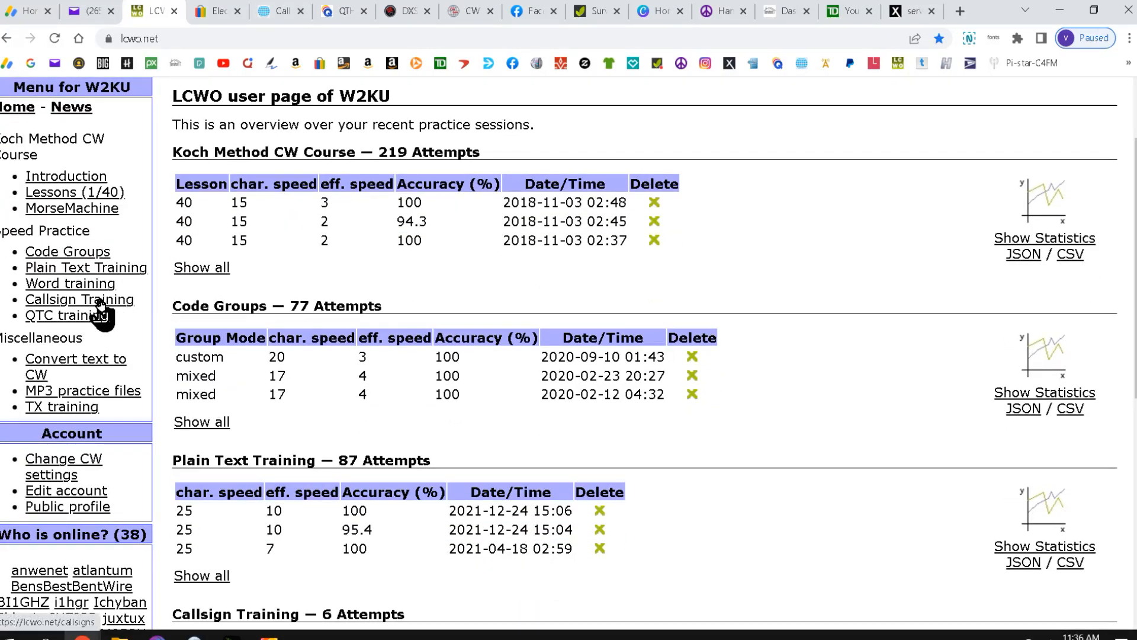
Set up Callsign Training with fixed speed at 15 WPM and no callsign filter
{"action": "left_click", "coordinate": [80, 299]}
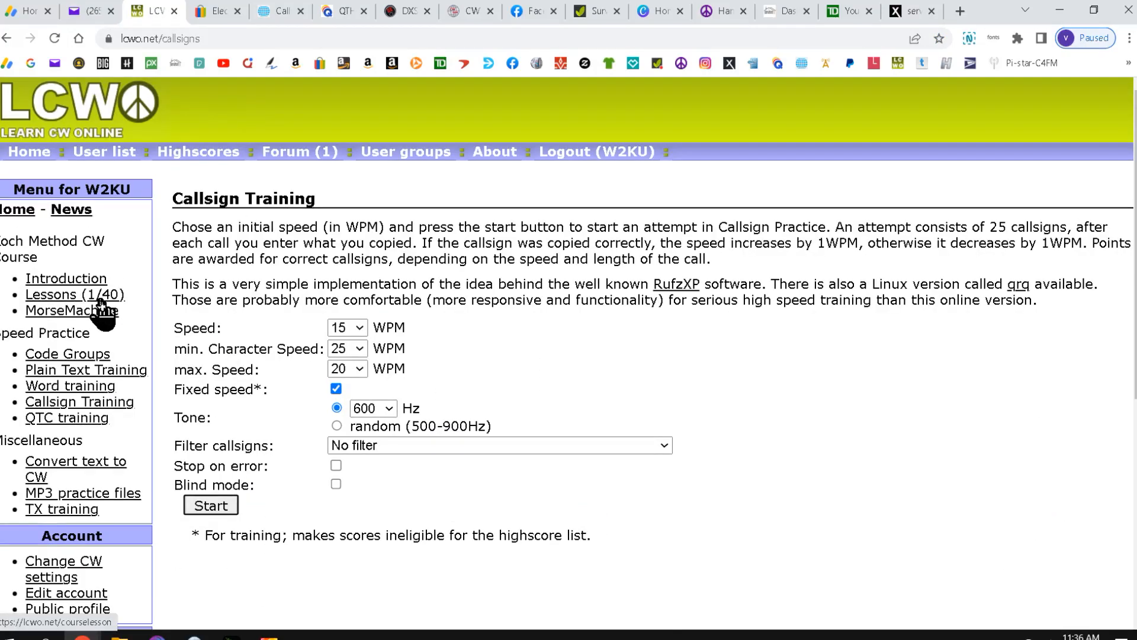
{"action": "mouse_move", "coordinate": [89, 335]}
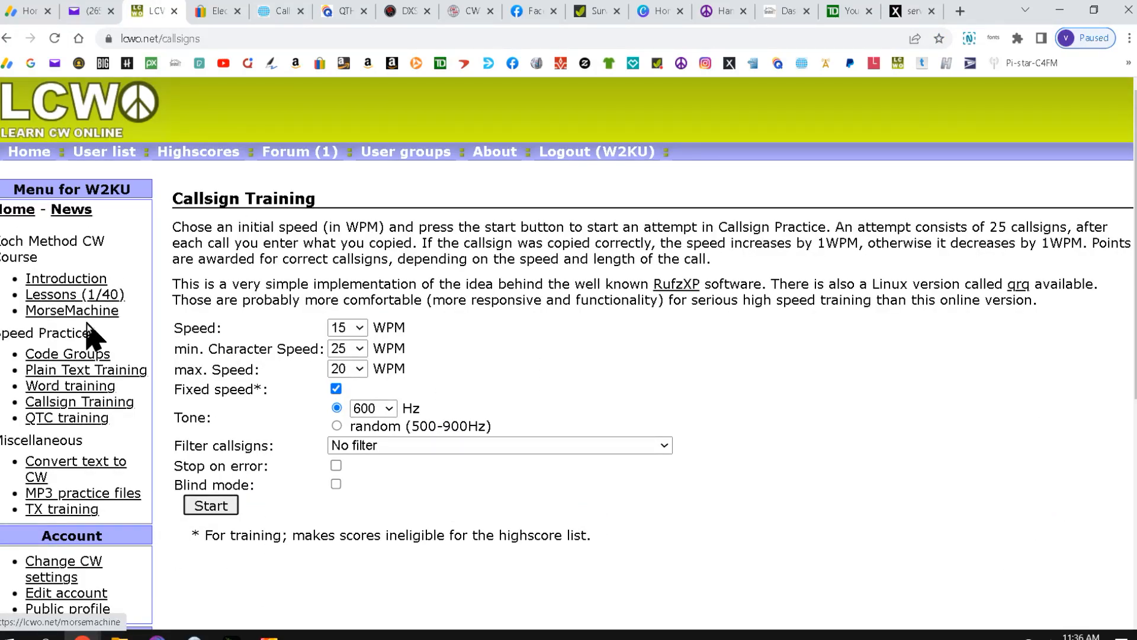
{"action": "mouse_move", "coordinate": [161, 294]}
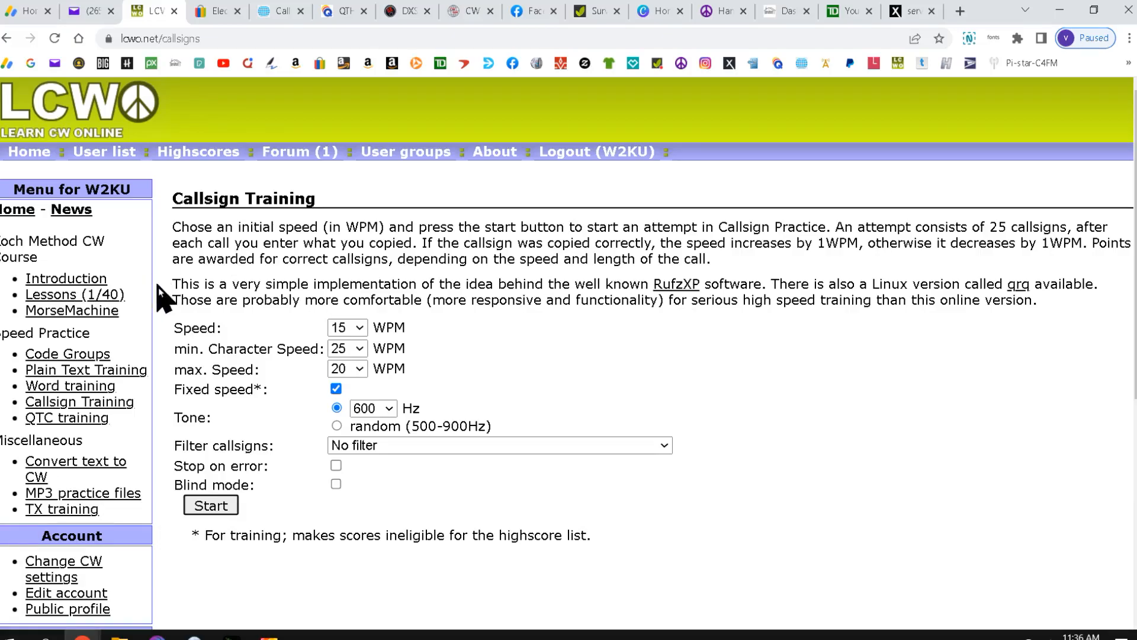
{"action": "mouse_move", "coordinate": [304, 335]}
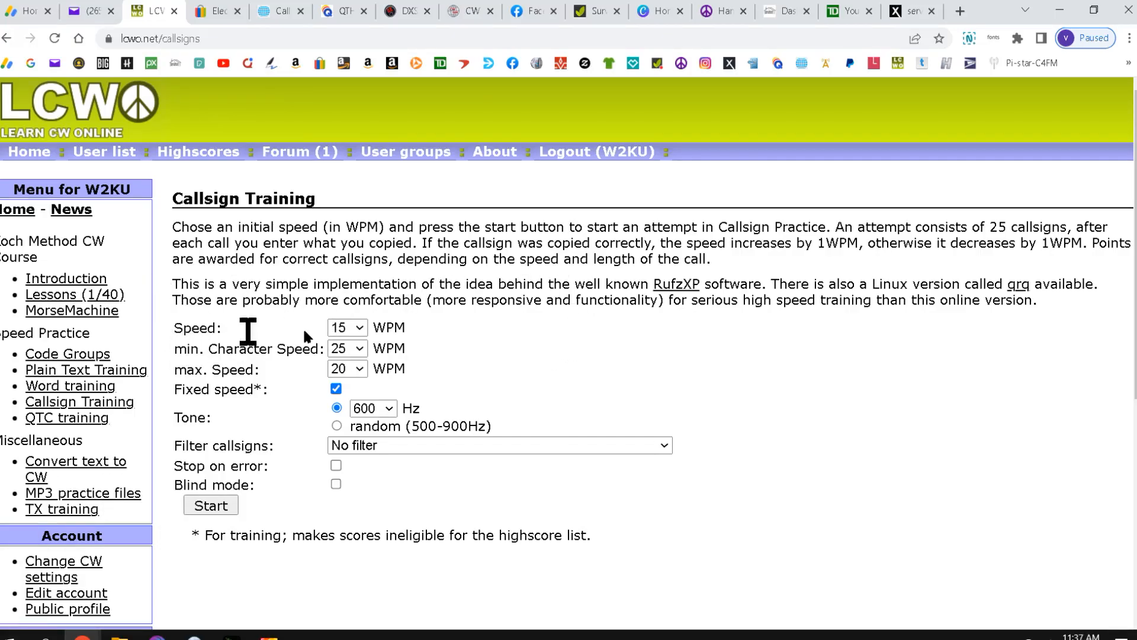
{"action": "mouse_move", "coordinate": [221, 370]}
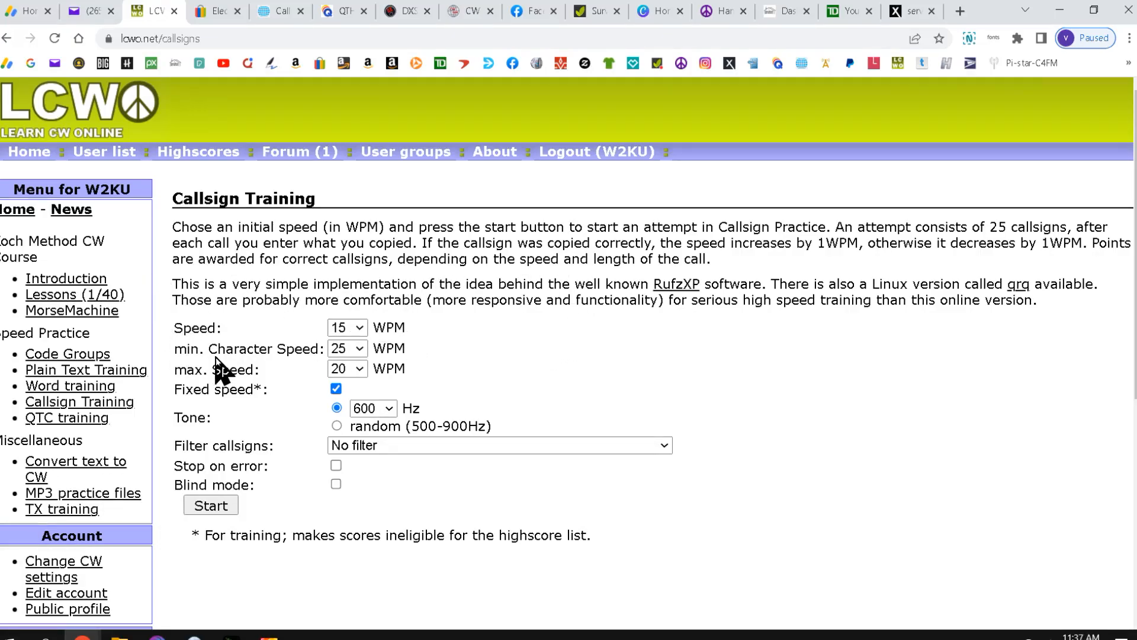
{"action": "mouse_move", "coordinate": [206, 360]}
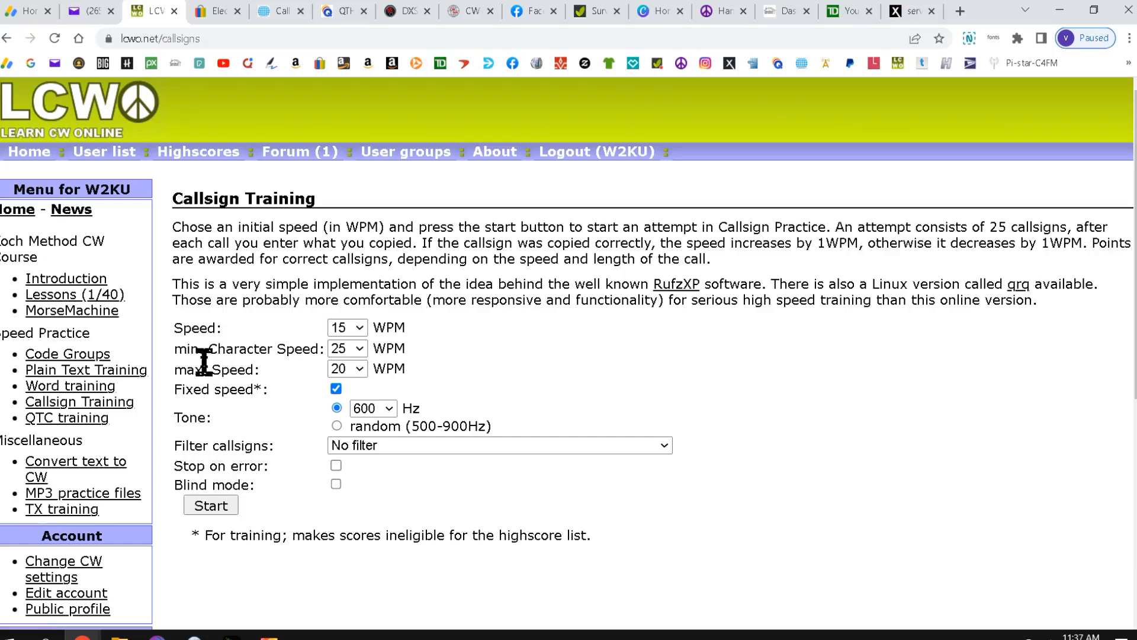
{"action": "mouse_move", "coordinate": [377, 366]}
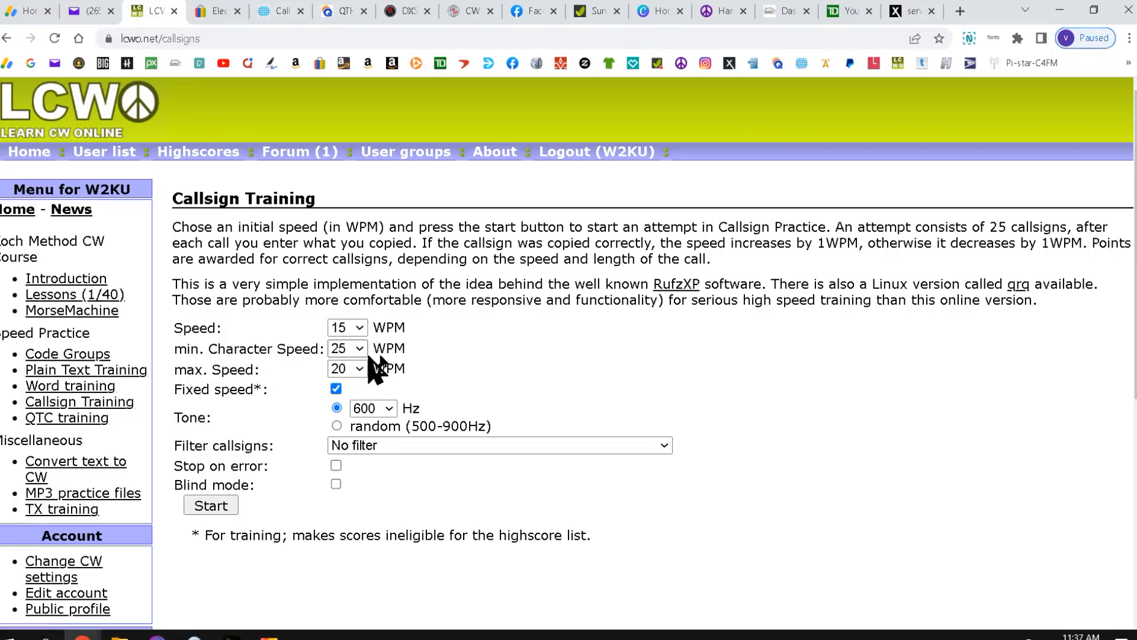
{"action": "mouse_move", "coordinate": [247, 369]}
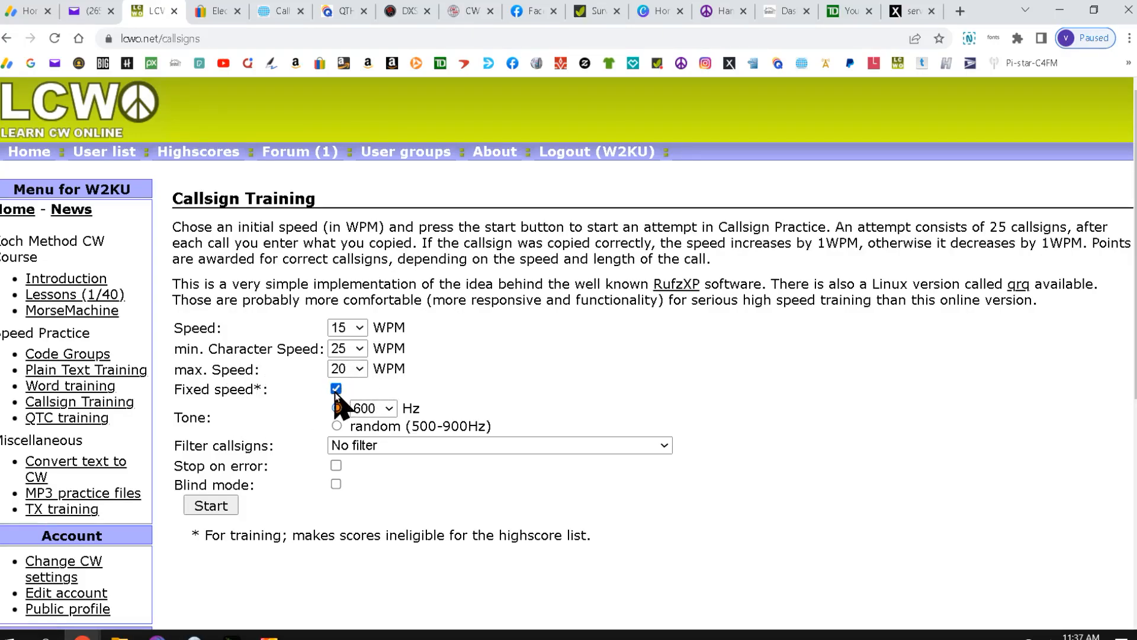
{"action": "left_click", "coordinate": [336, 408]}
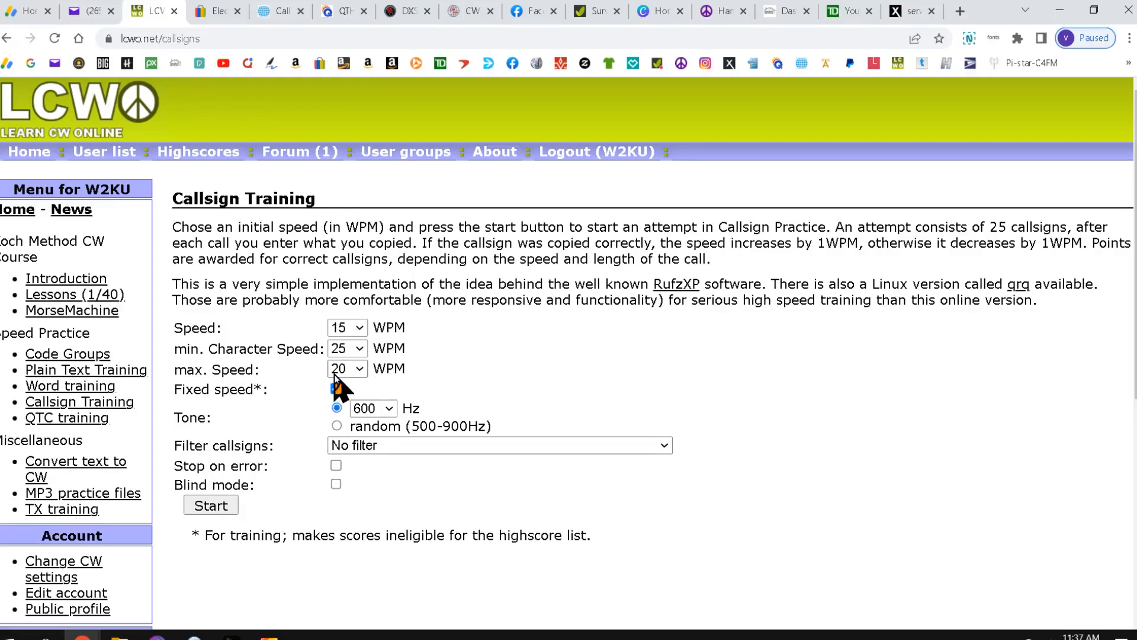
{"action": "left_click", "coordinate": [336, 388]}
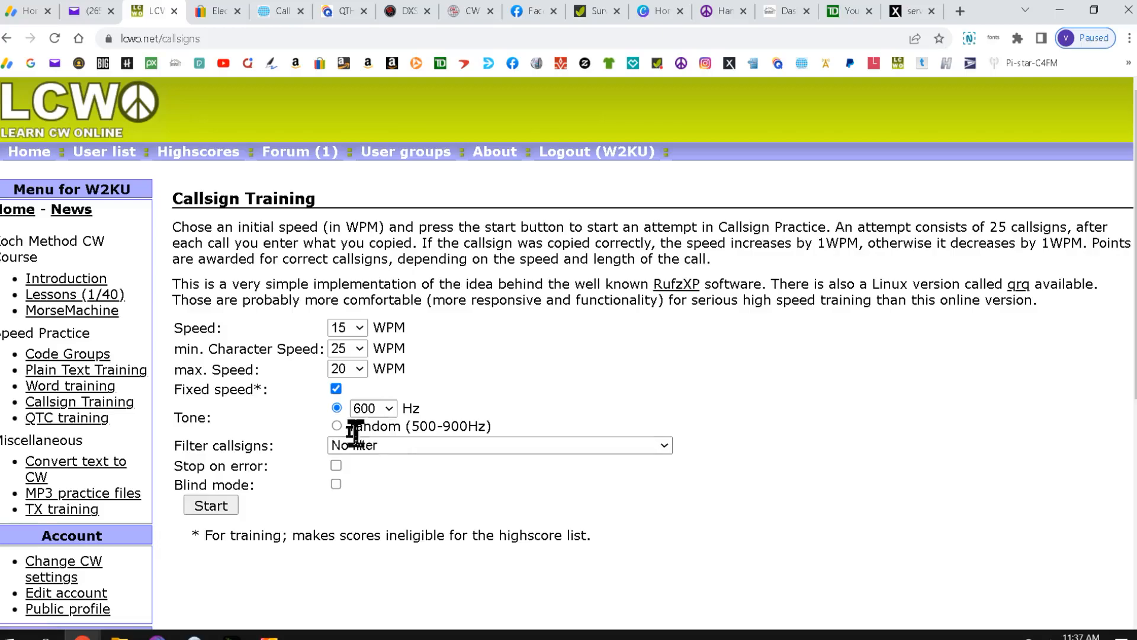
{"action": "mouse_move", "coordinate": [446, 428]}
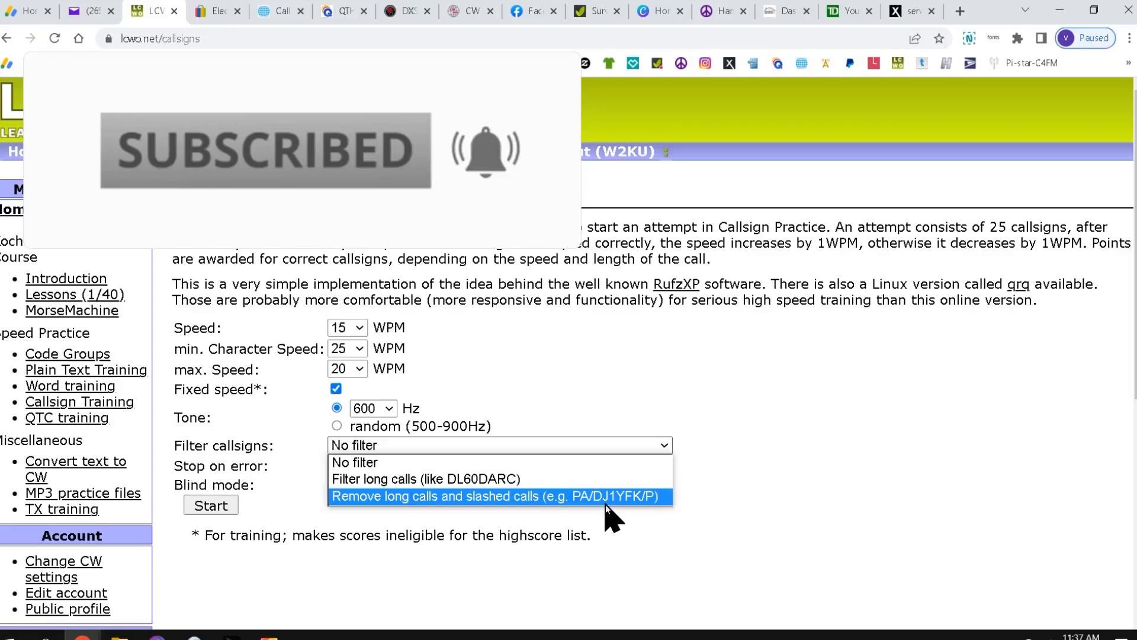
{"action": "mouse_move", "coordinate": [555, 512]}
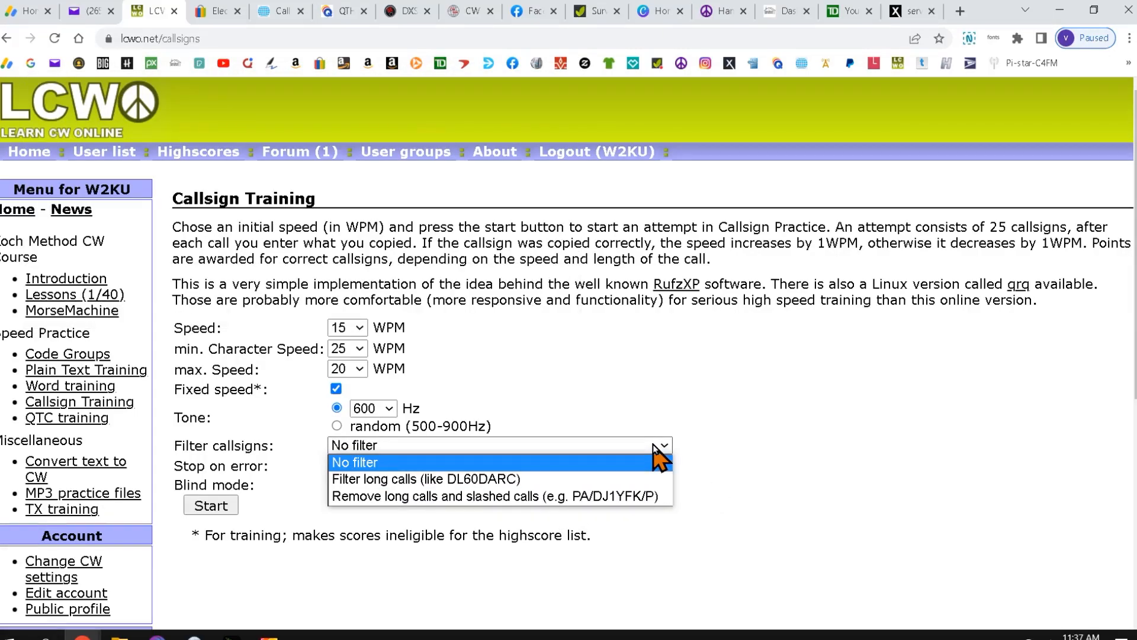
{"action": "left_click", "coordinate": [355, 462]}
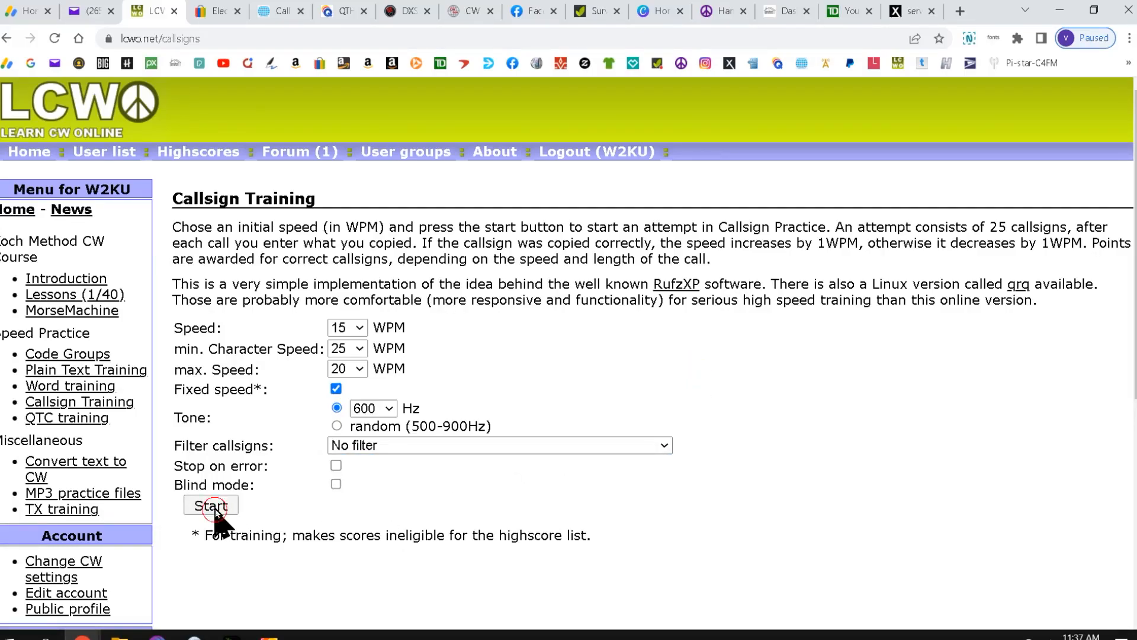
Start the 15 WPM callsign drill and type the first copied callsign
{"action": "left_click", "coordinate": [211, 506]}
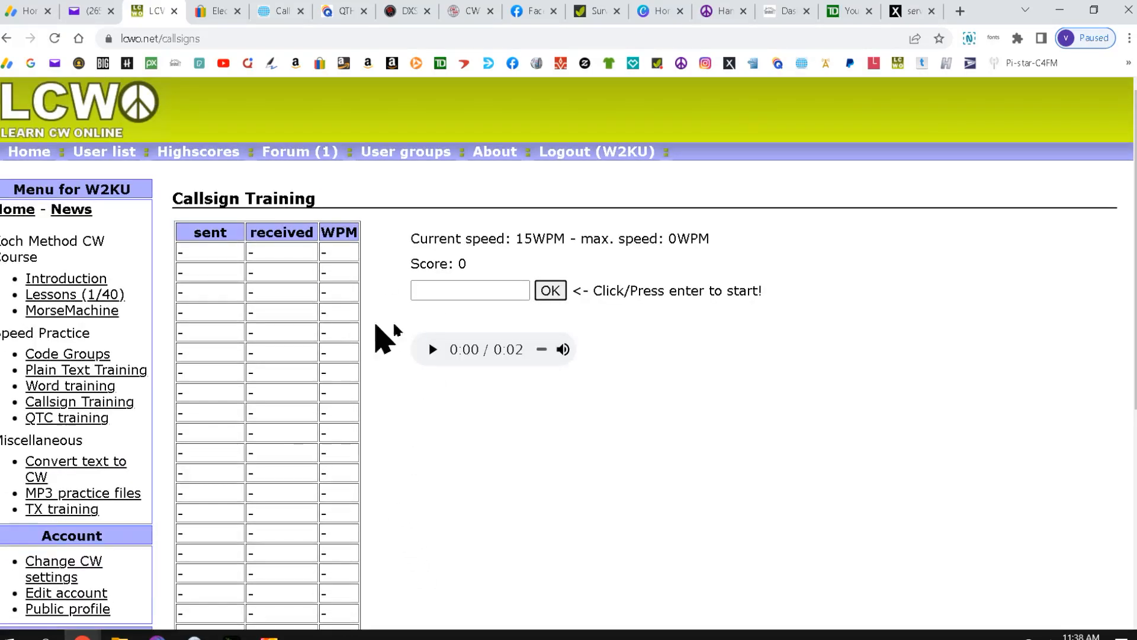
{"action": "left_click", "coordinate": [470, 290]}
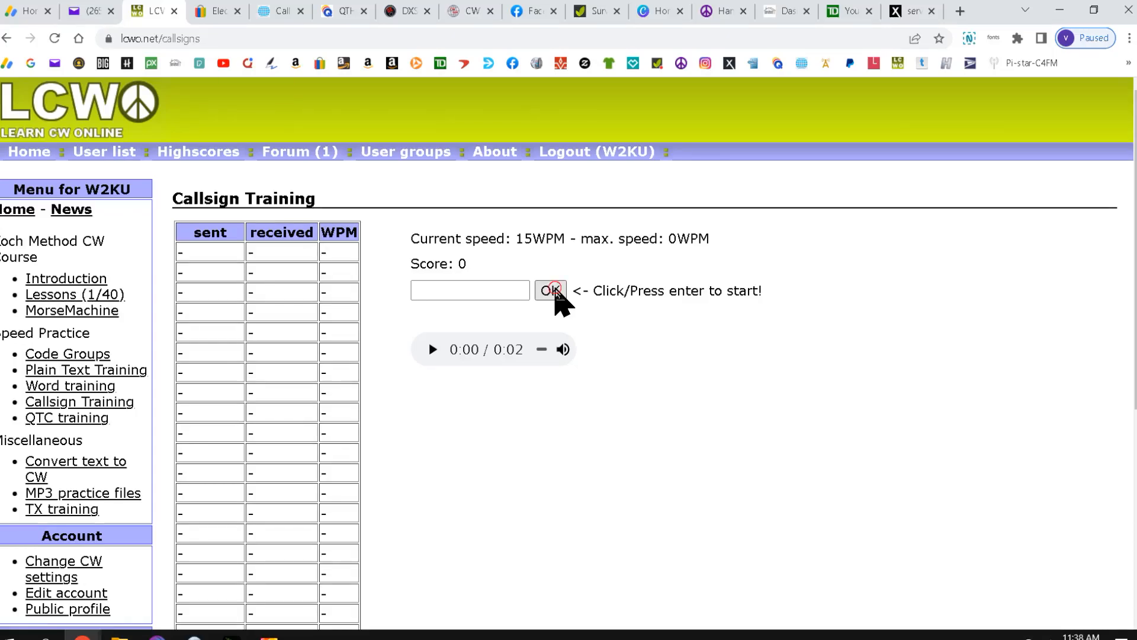
{"action": "left_click", "coordinate": [550, 290]}
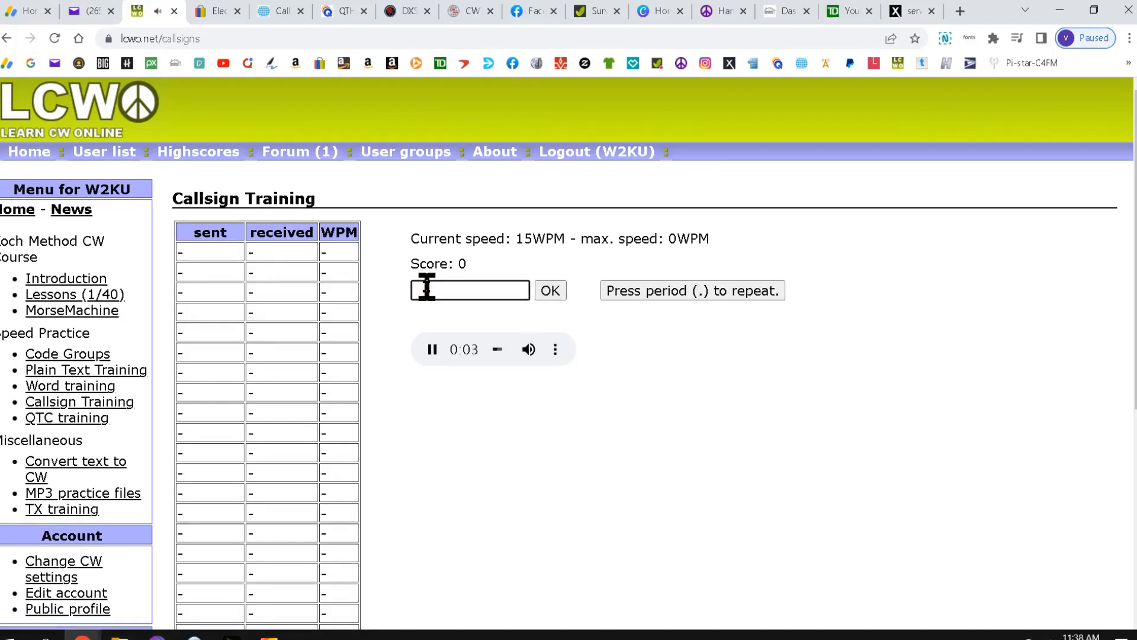
{"action": "type", "text": "kh5"}
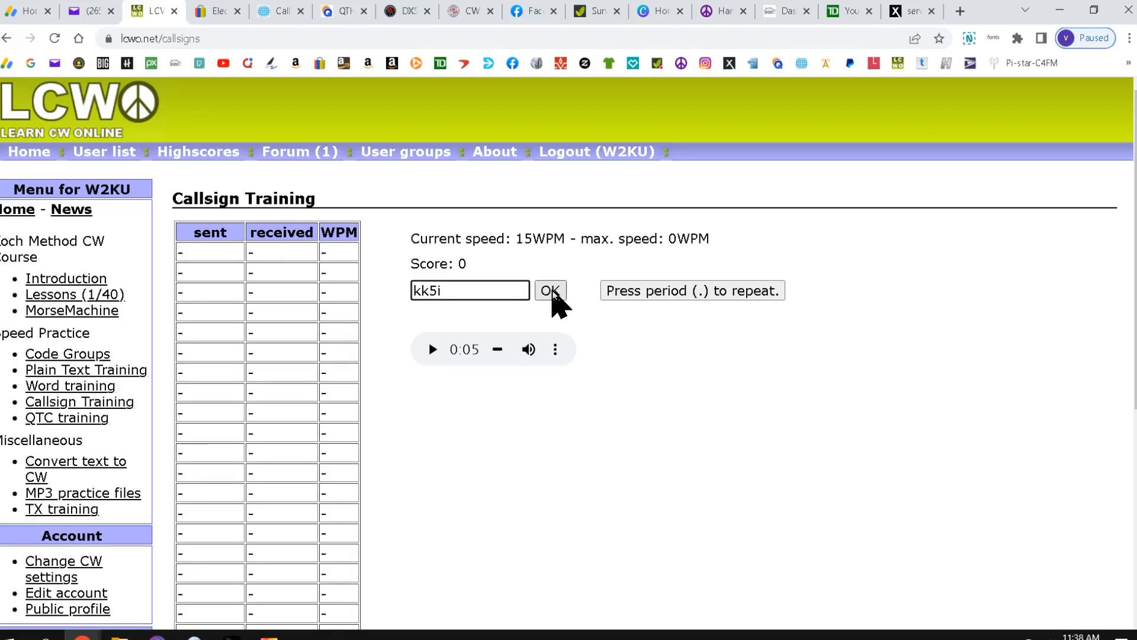
Submit kk5i as correct and type on5zo for the second callsign
{"action": "left_click", "coordinate": [549, 290]}
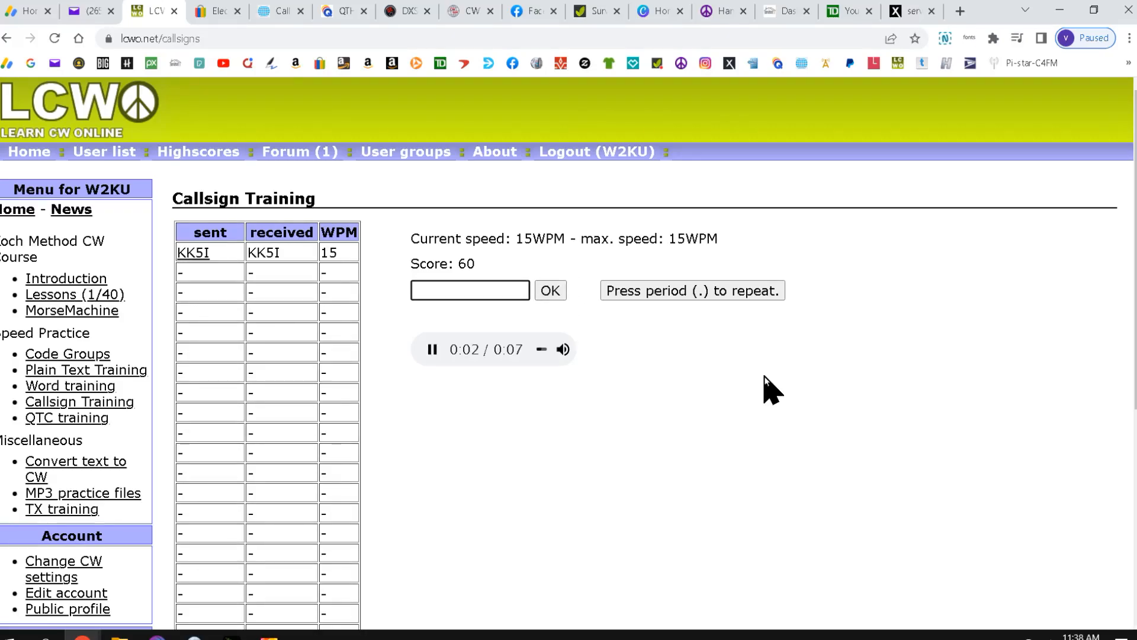
{"action": "type", "text": "o"}
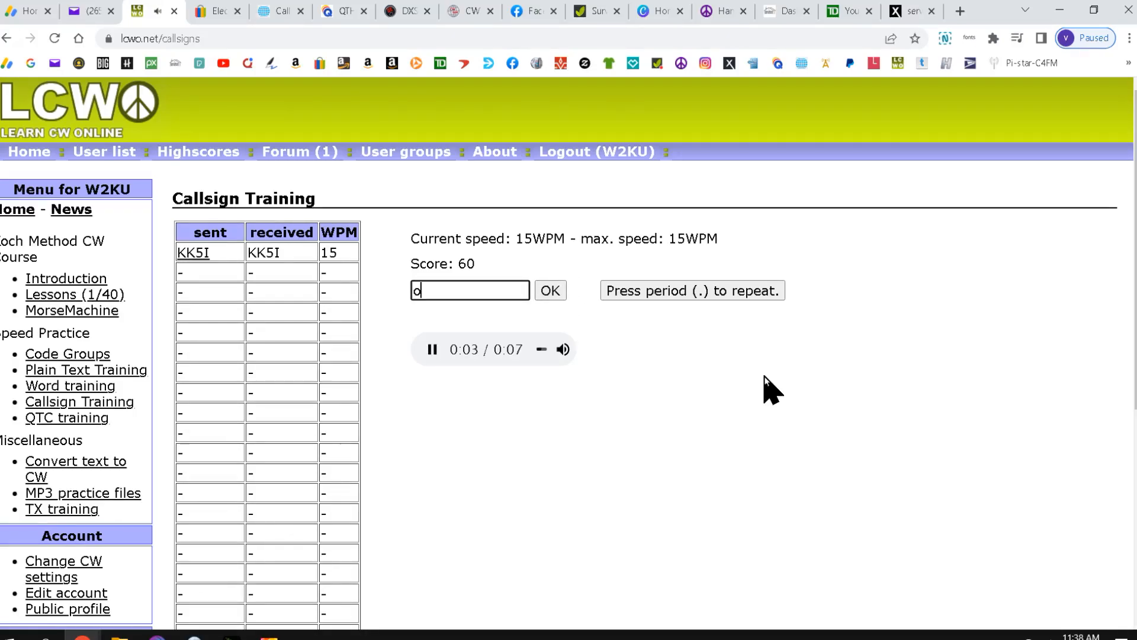
{"action": "type", "text": "n5"}
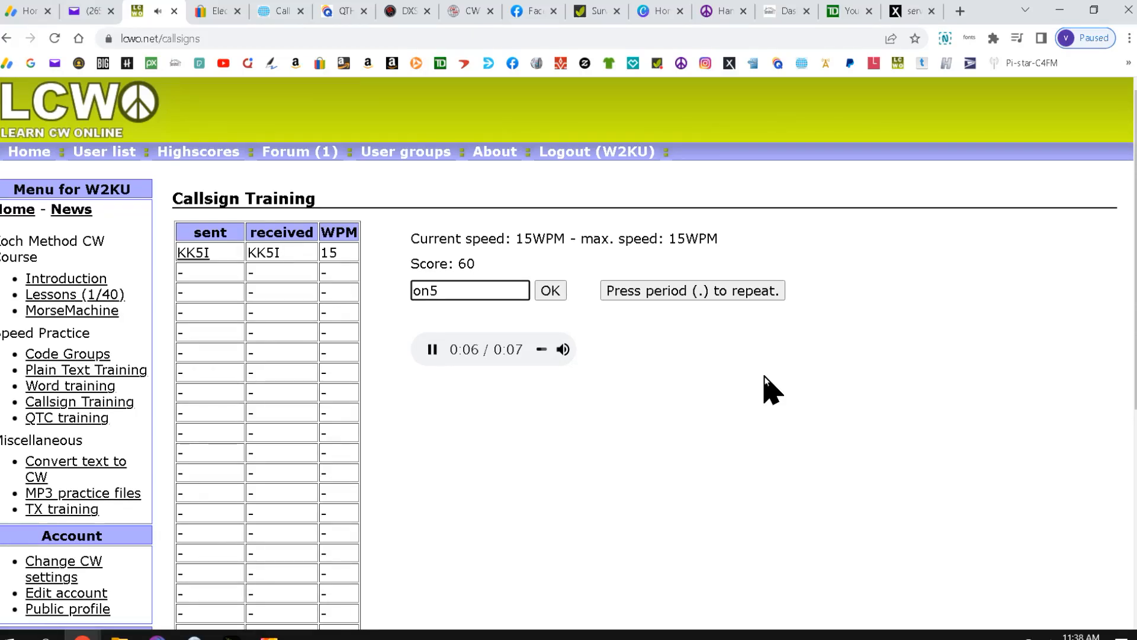
{"action": "type", "text": "zo"}
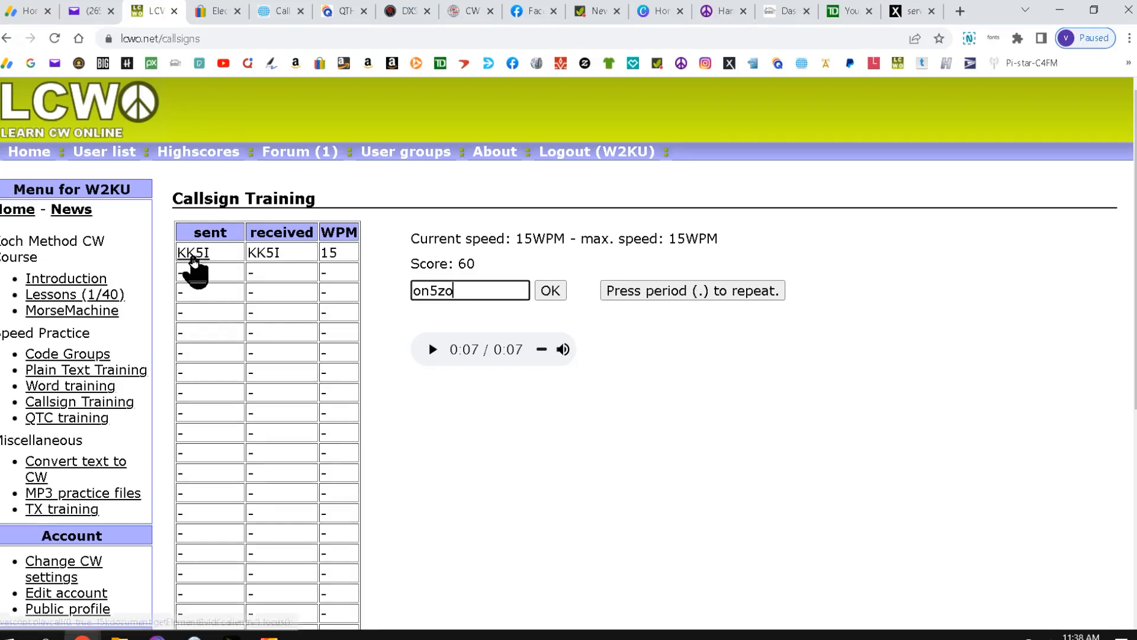
{"action": "mouse_move", "coordinate": [341, 258]}
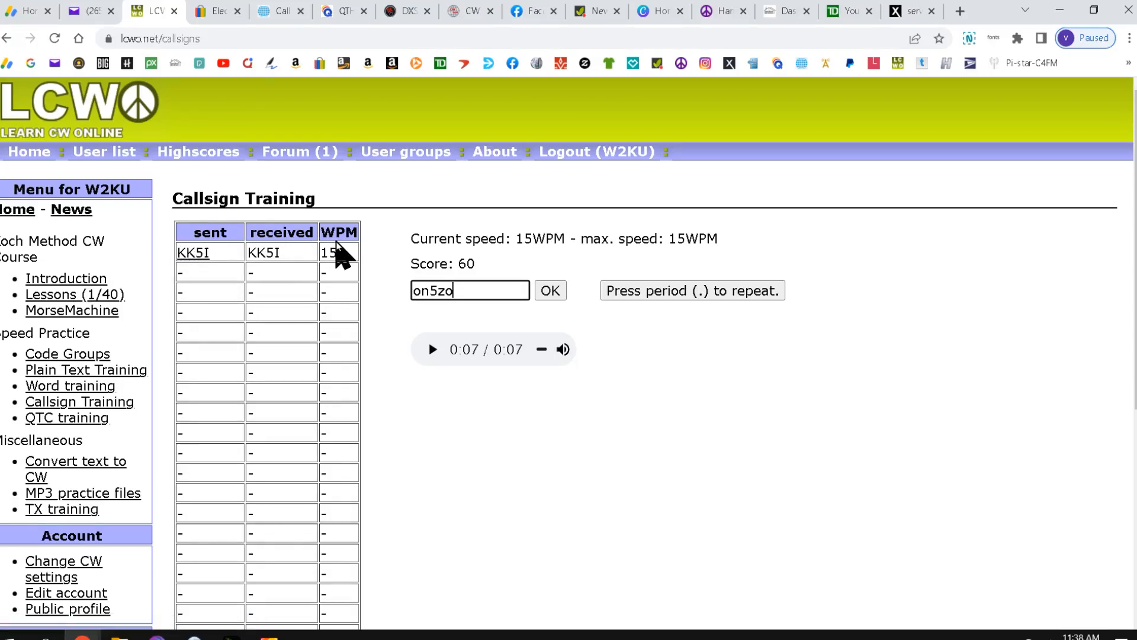
{"action": "mouse_move", "coordinate": [399, 341]}
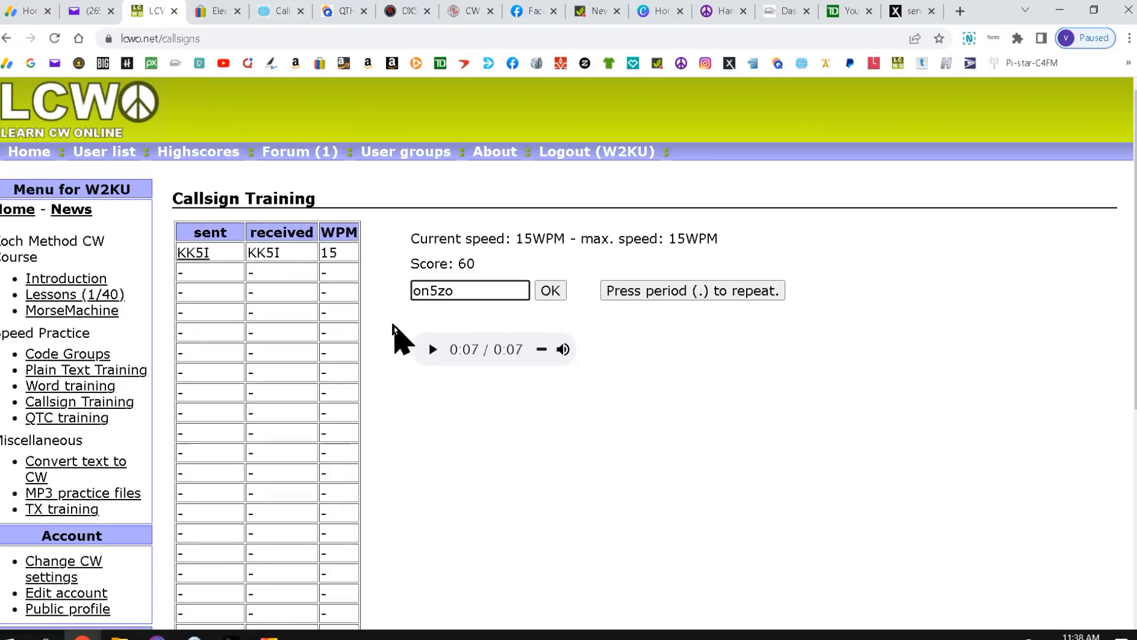
{"action": "mouse_move", "coordinate": [247, 294]}
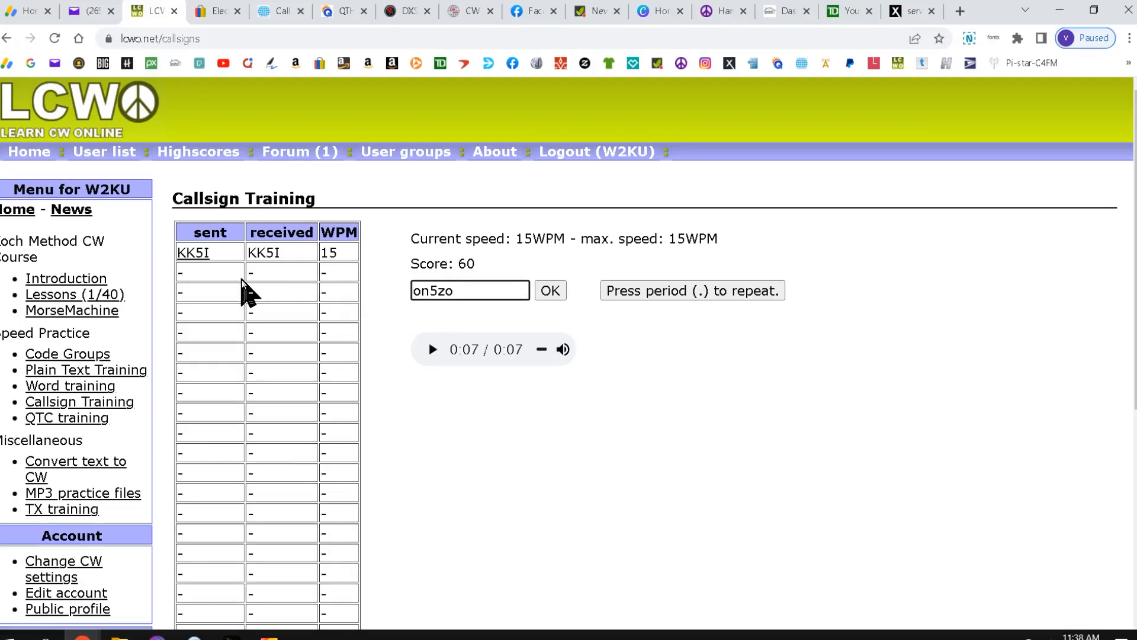
{"action": "mouse_move", "coordinate": [613, 348]}
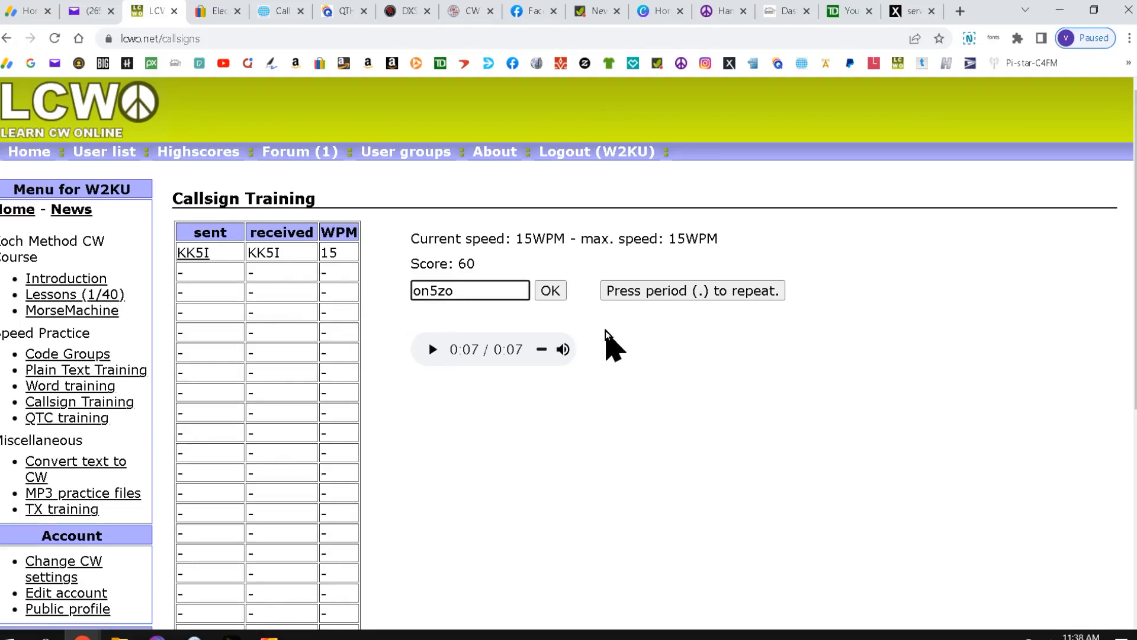
Submit on5zo, raising the score to 135, and type f5juu next
{"action": "left_click", "coordinate": [550, 291]}
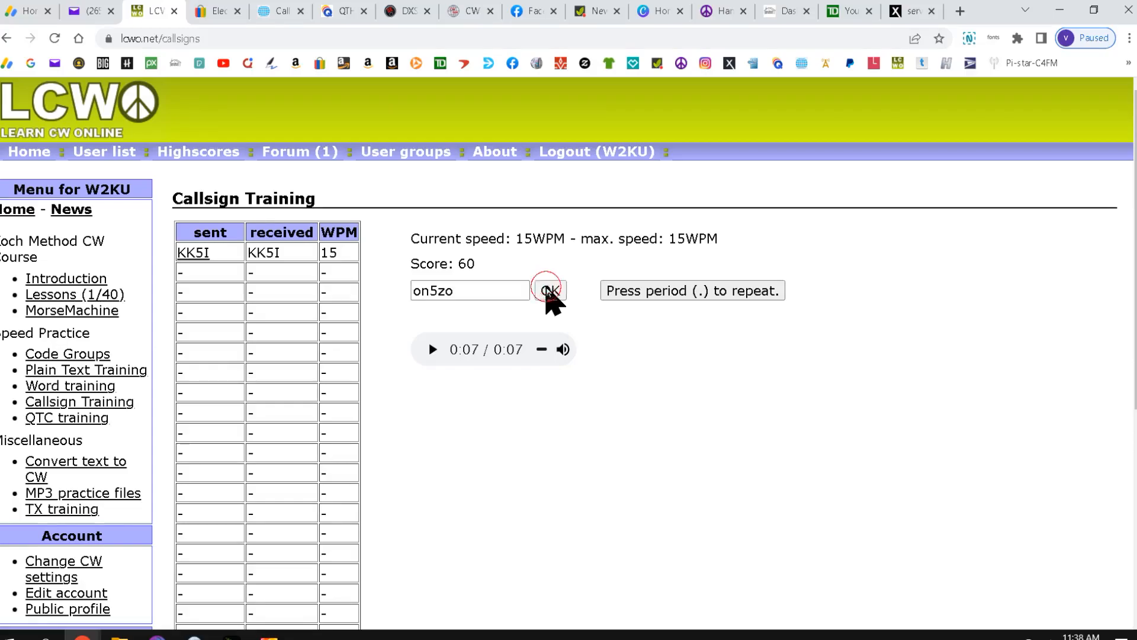
{"action": "left_click", "coordinate": [549, 291]}
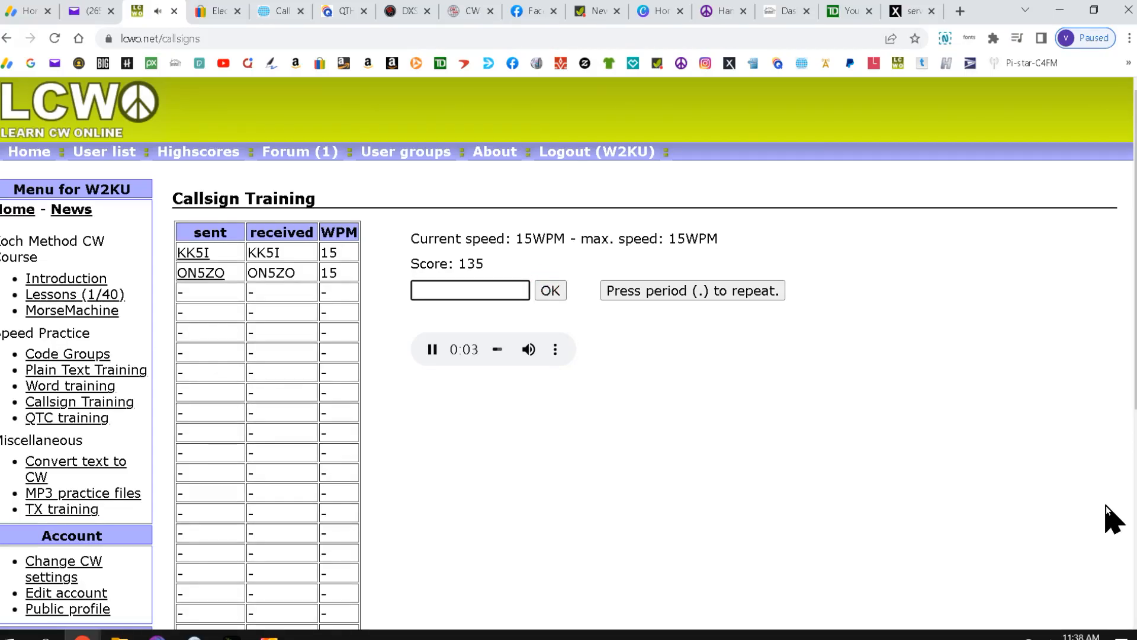
{"action": "type", "text": "f5"}
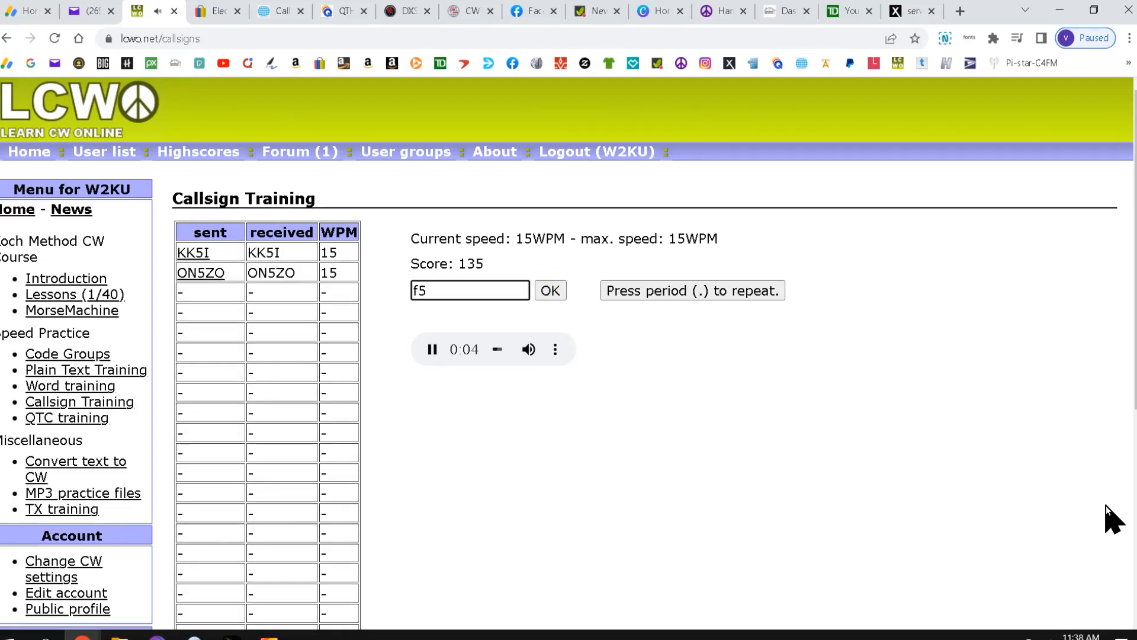
{"action": "type", "text": "juu"}
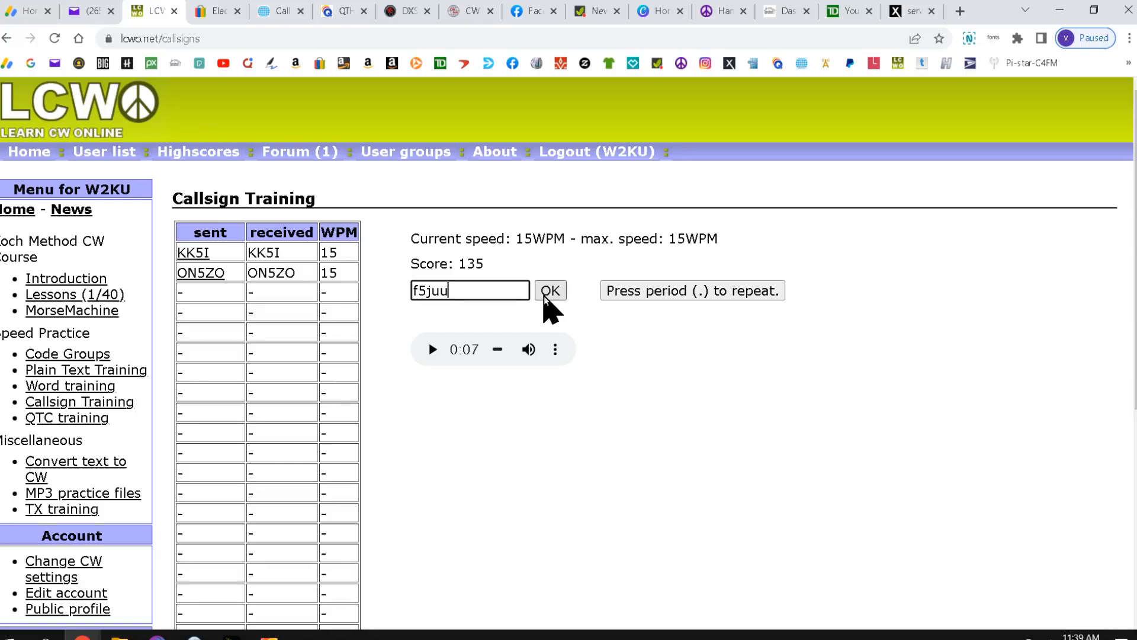
{"action": "scroll", "scroll_direction": "down", "scroll_amount": 3}
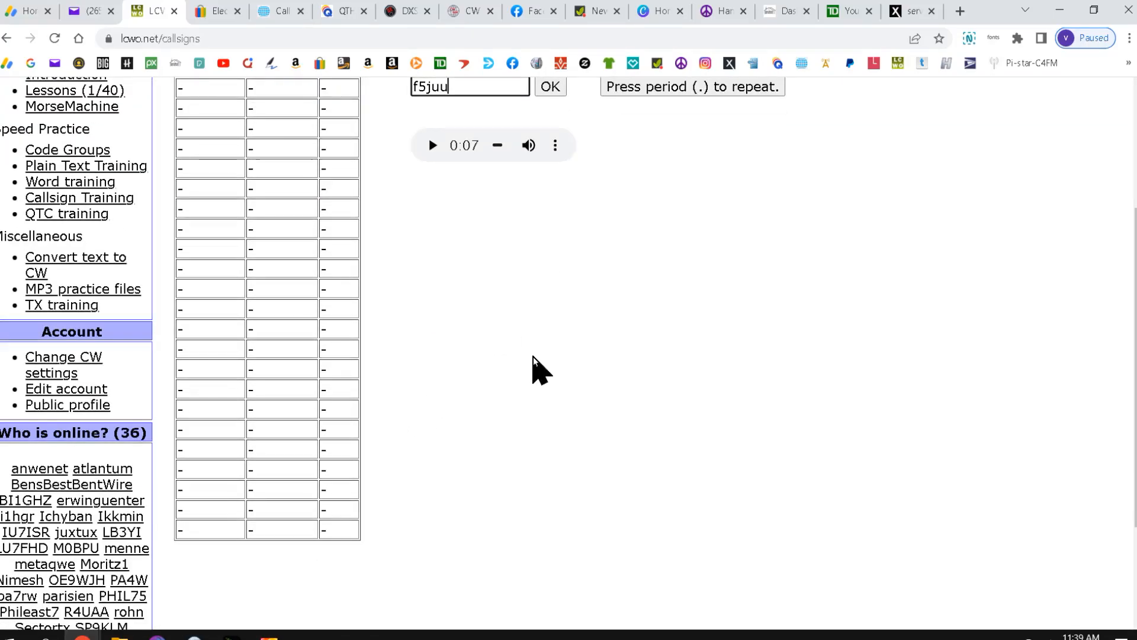
{"action": "scroll", "scroll_direction": "up", "scroll_amount": 3}
{"action": "type", "text": "ur1mo"}
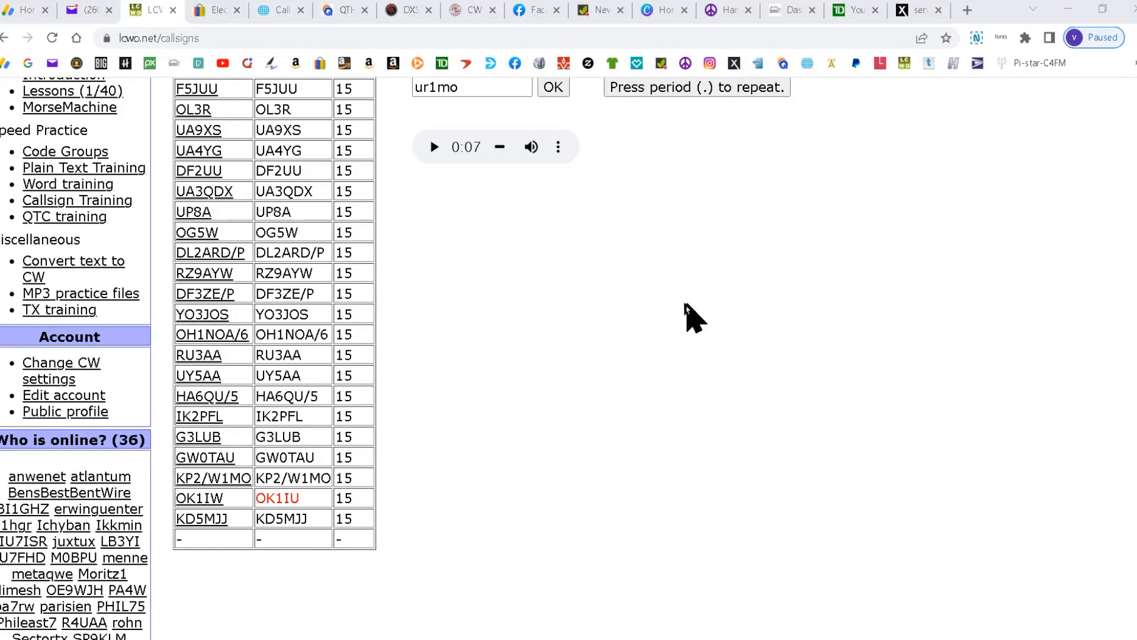
{"action": "mouse_move", "coordinate": [535, 451]}
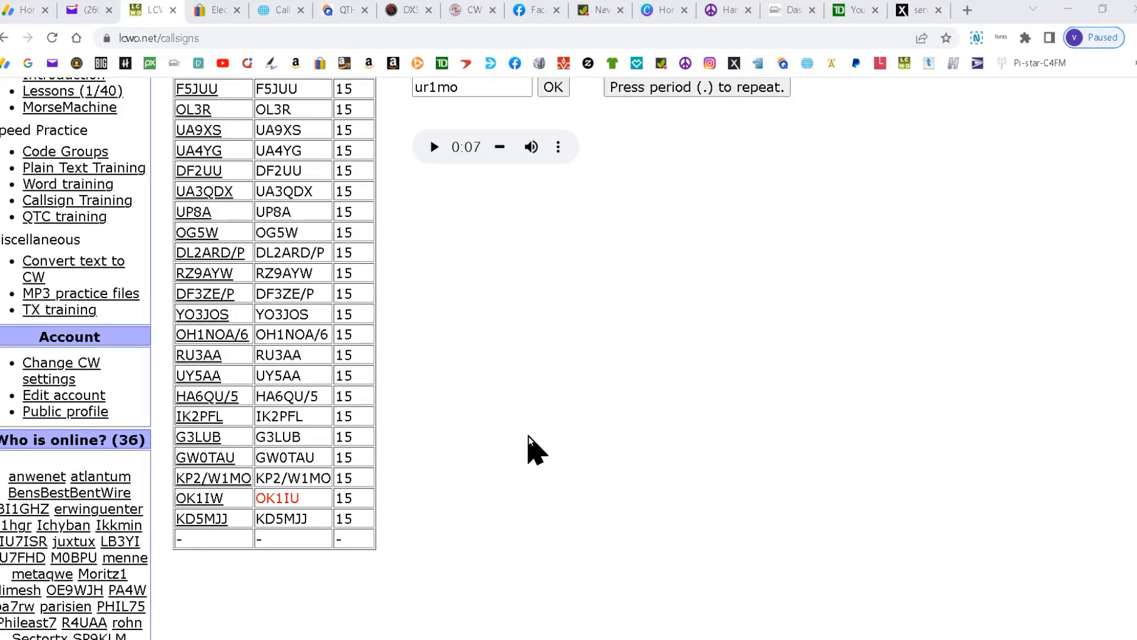
{"action": "mouse_move", "coordinate": [618, 345]}
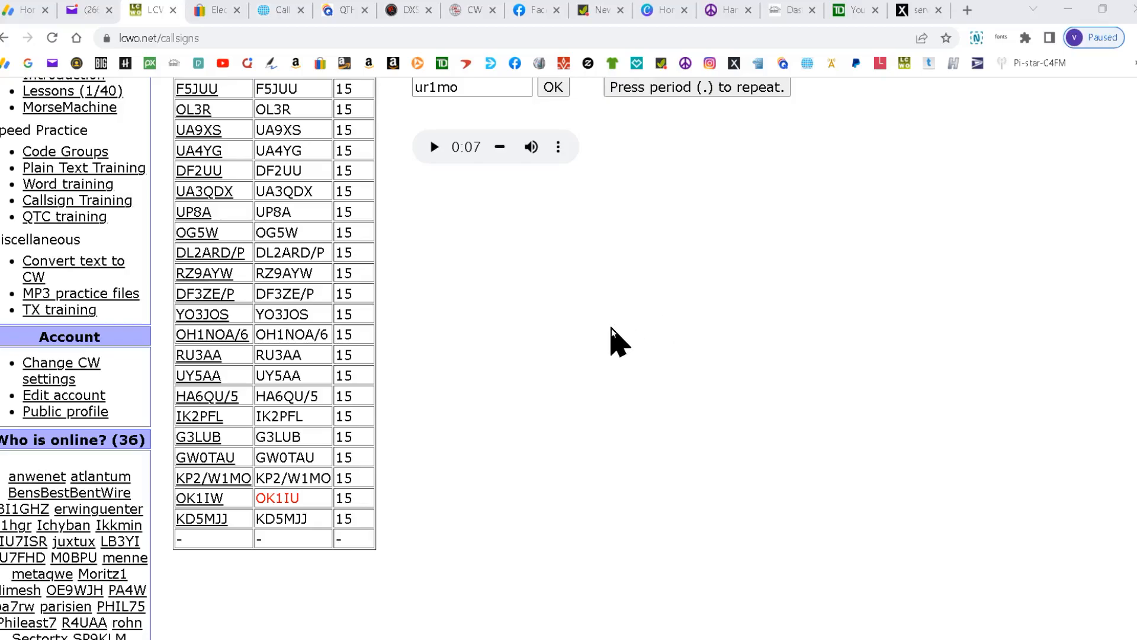
{"action": "mouse_move", "coordinate": [626, 100]}
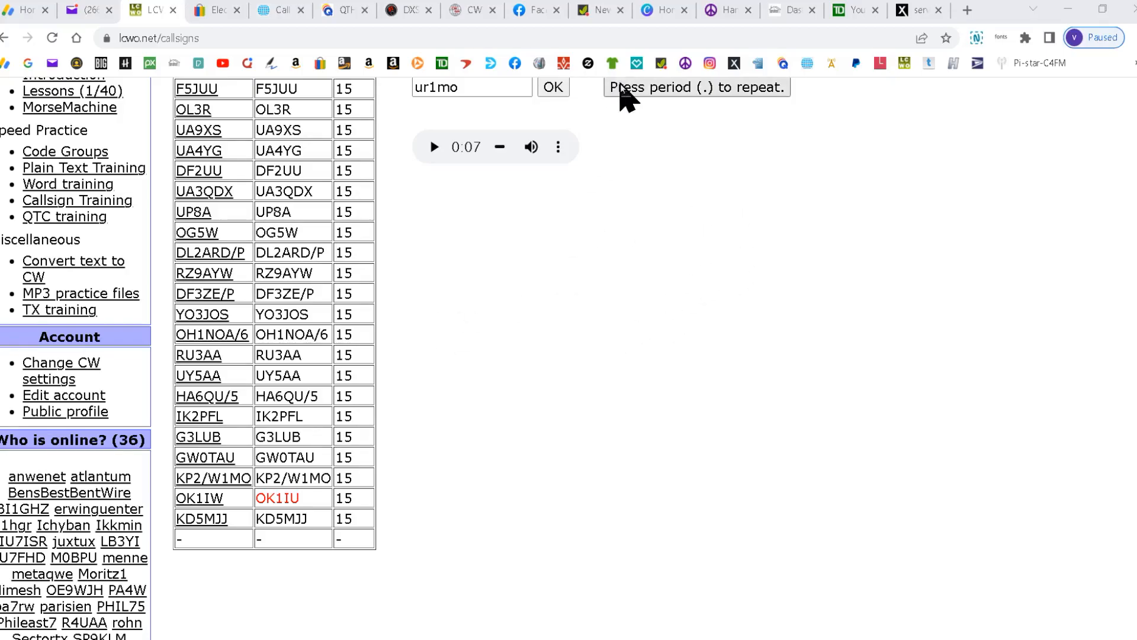
{"action": "mouse_move", "coordinate": [756, 116]}
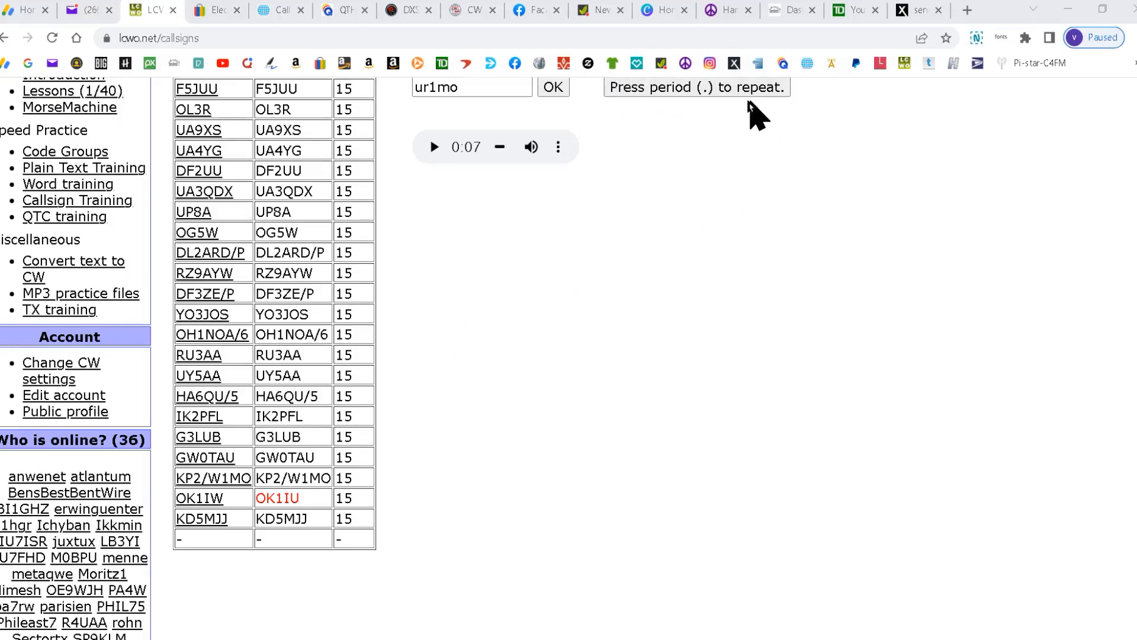
{"action": "mouse_move", "coordinate": [727, 116]}
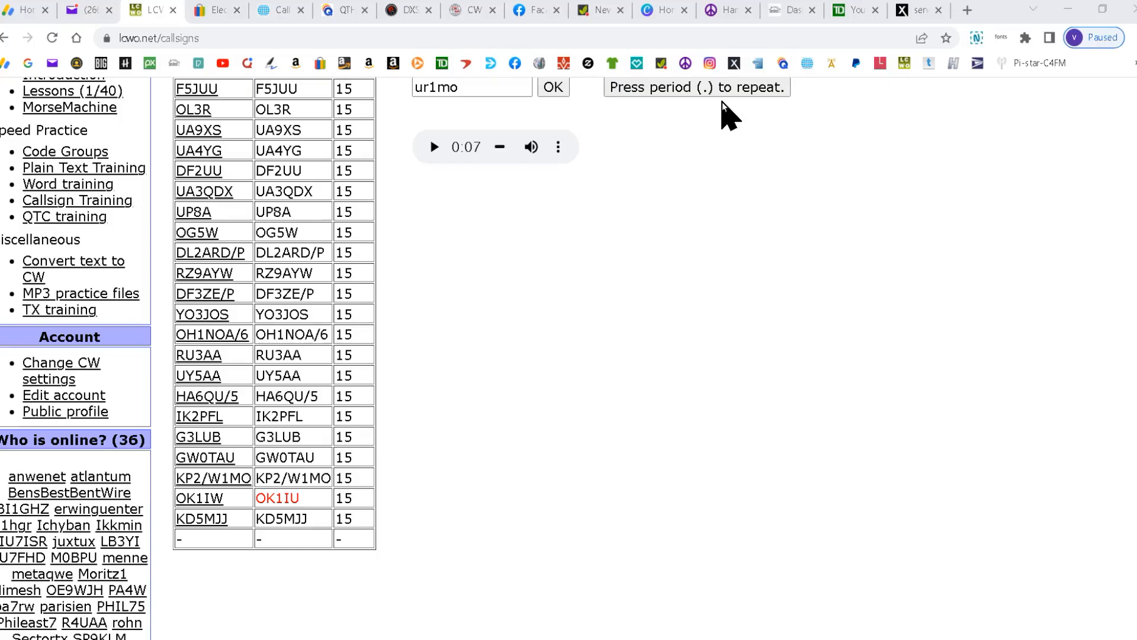
{"action": "mouse_move", "coordinate": [721, 119]}
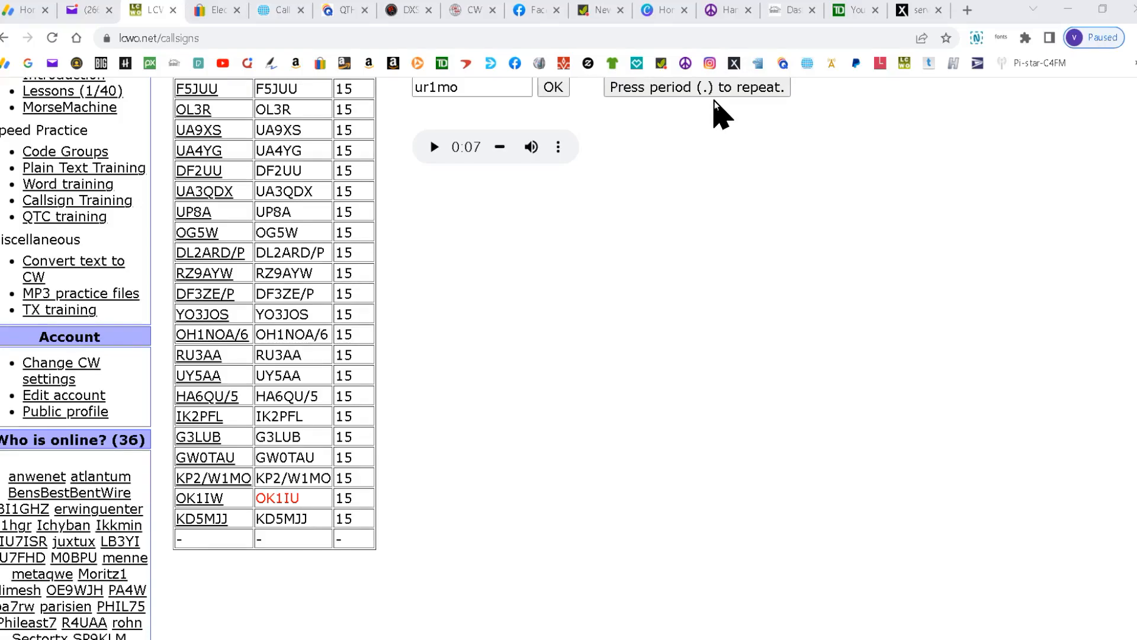
{"action": "mouse_move", "coordinate": [739, 225]}
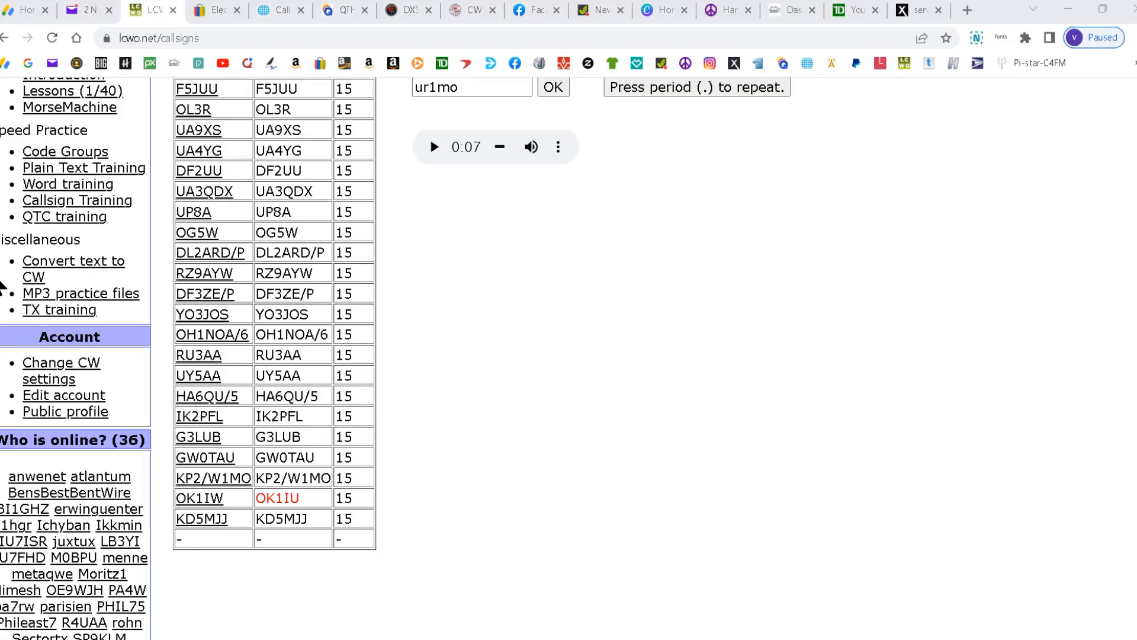
{"action": "mouse_move", "coordinate": [520, 313]}
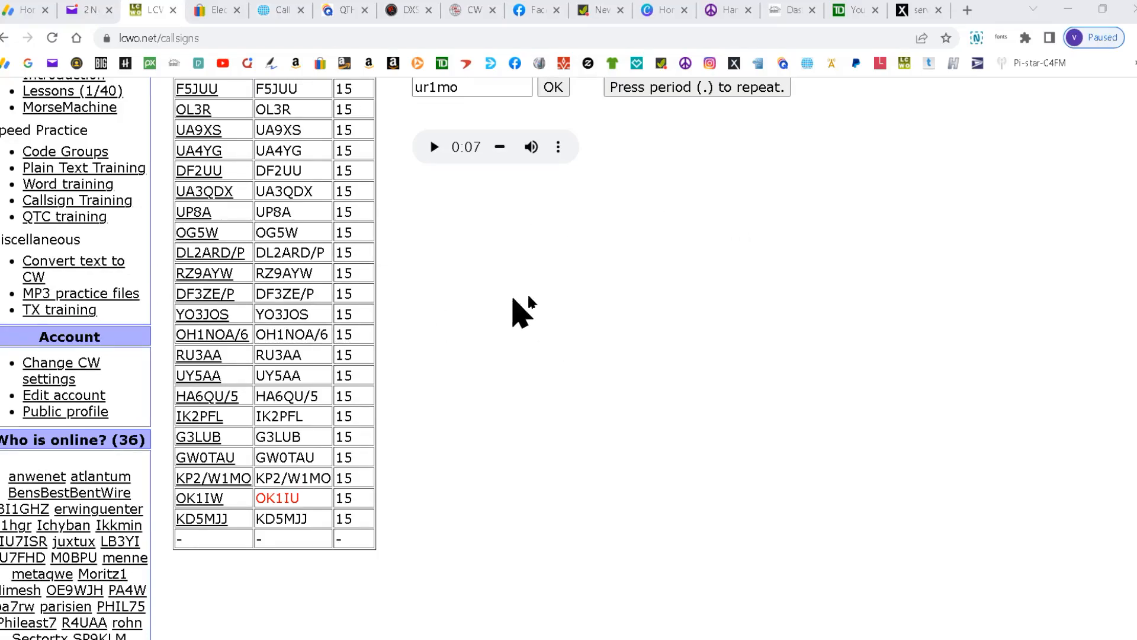
{"action": "mouse_move", "coordinate": [831, 301]}
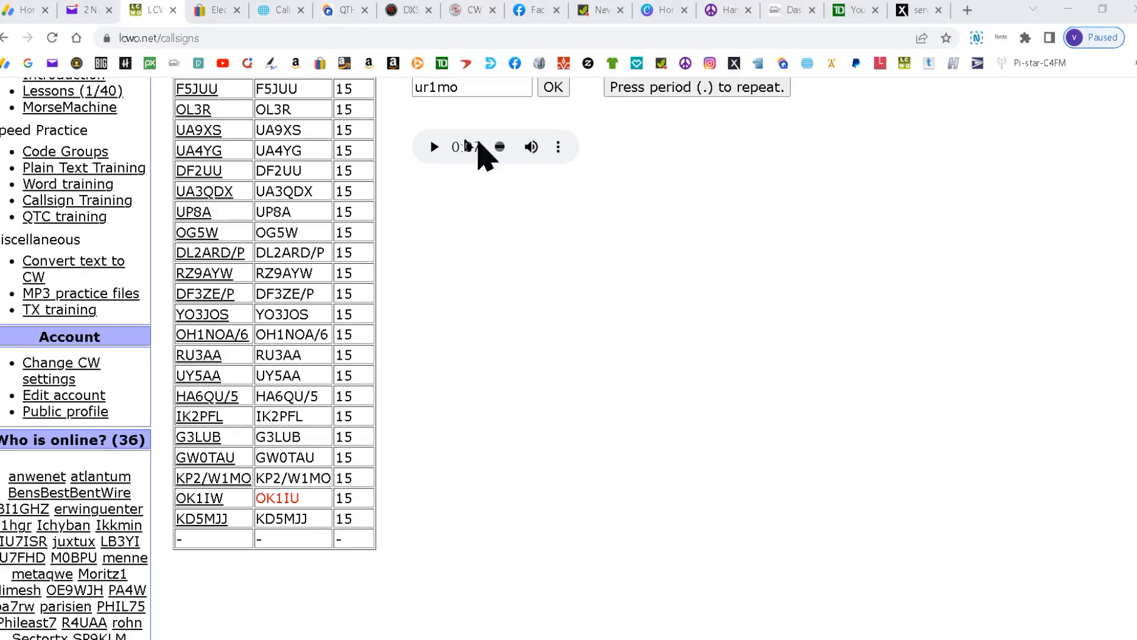
{"action": "mouse_move", "coordinate": [453, 116]}
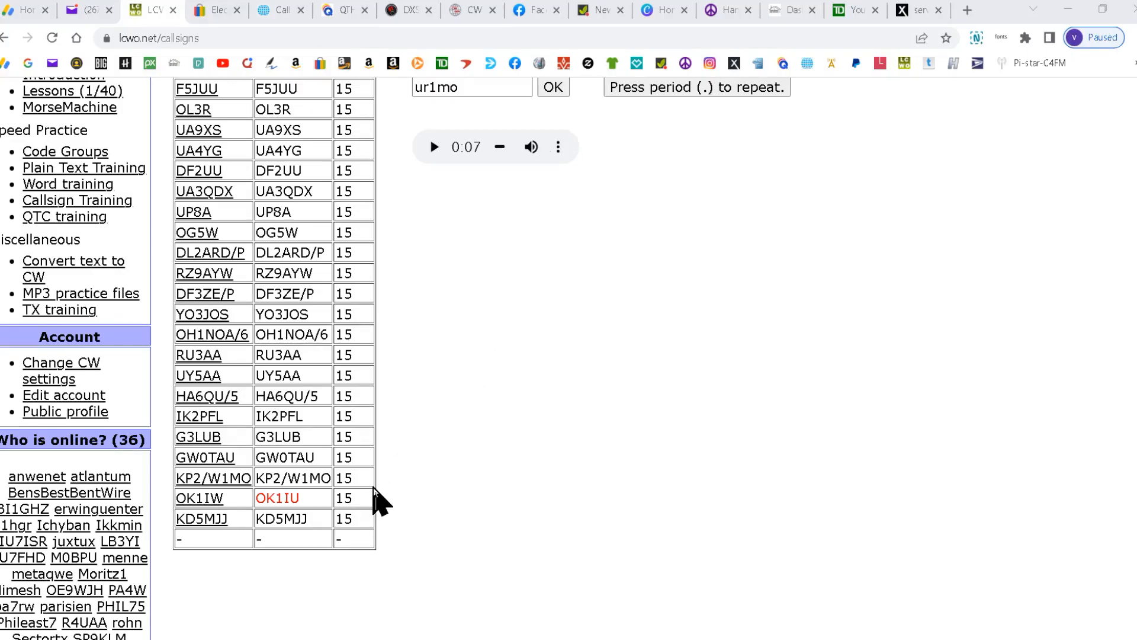
{"action": "scroll", "scroll_direction": "up", "scroll_amount": 3}
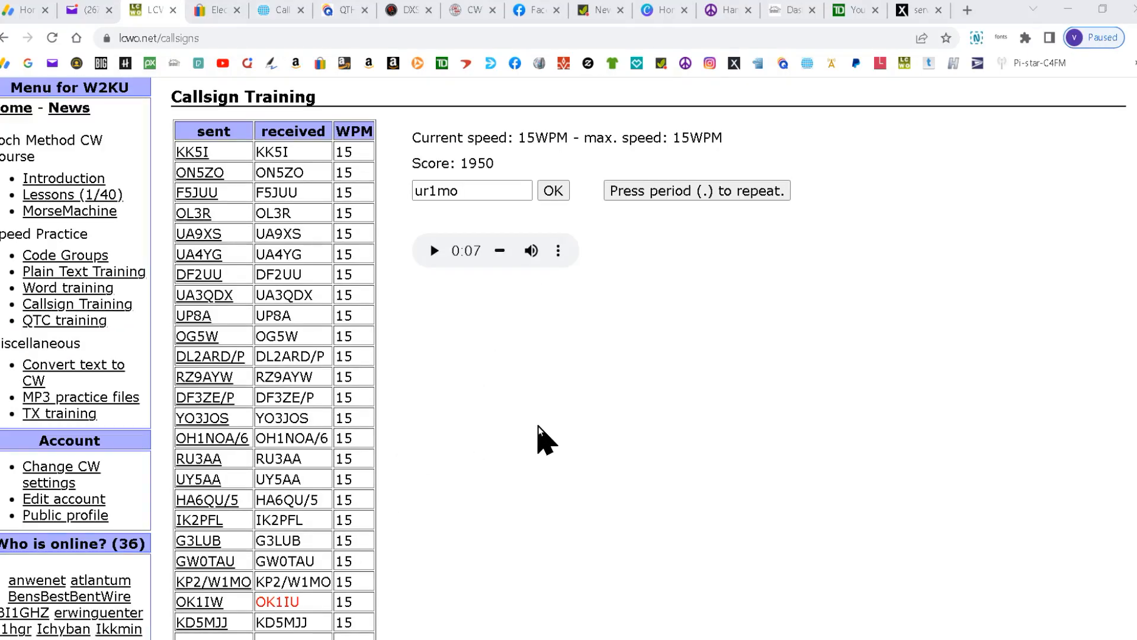
{"action": "scroll", "scroll_direction": "down", "scroll_amount": 3}
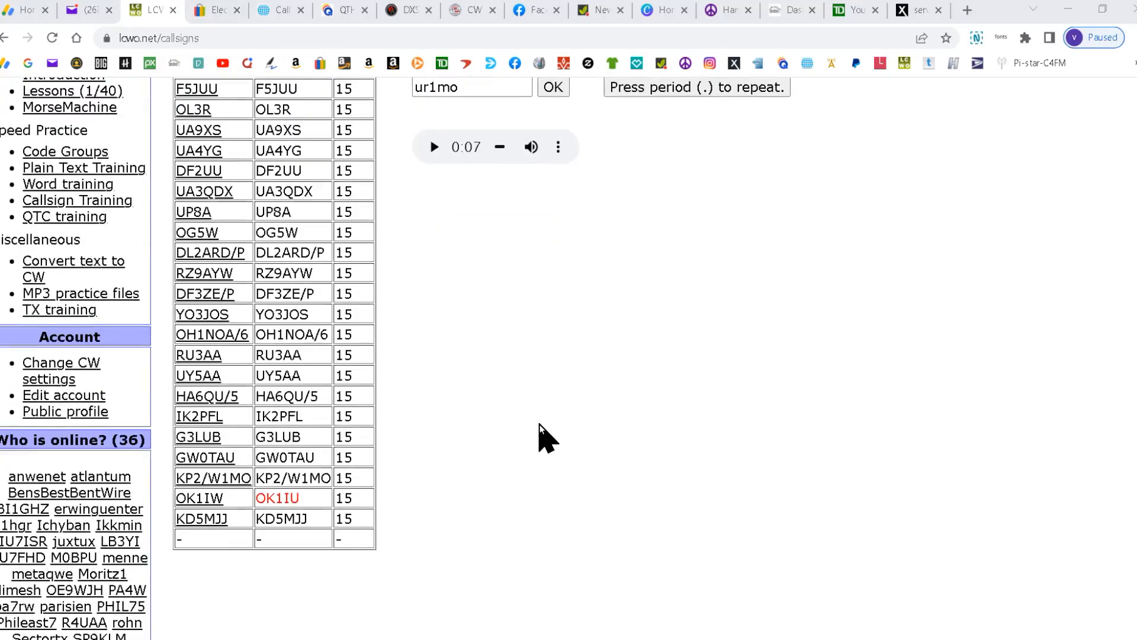
{"action": "scroll", "scroll_direction": "up", "scroll_amount": 3}
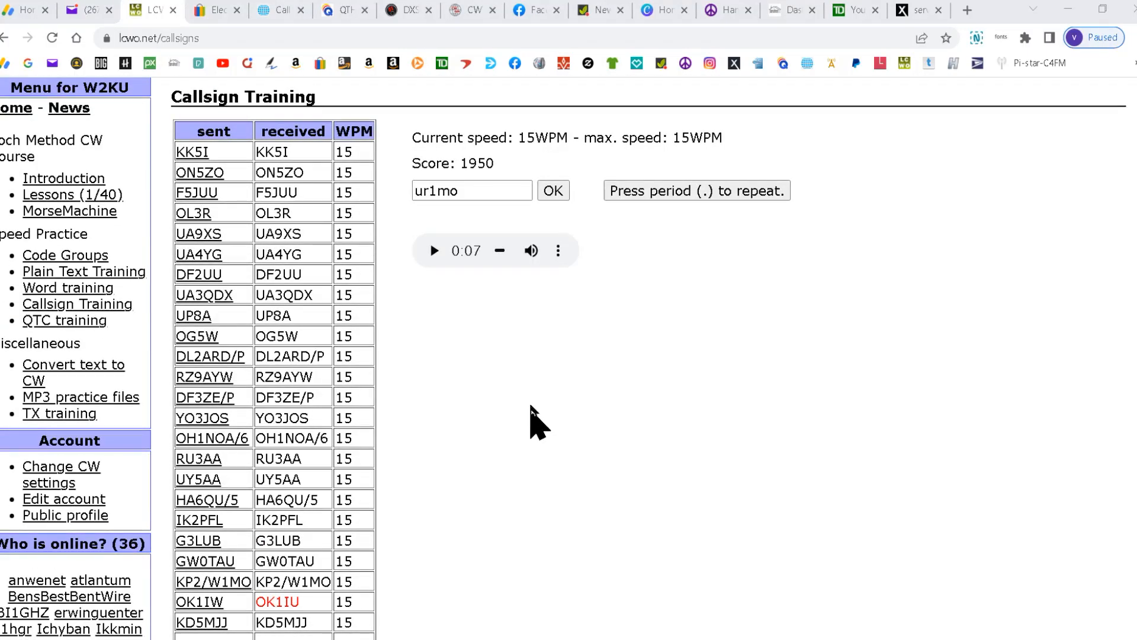
{"action": "scroll", "scroll_direction": "down", "scroll_amount": 3}
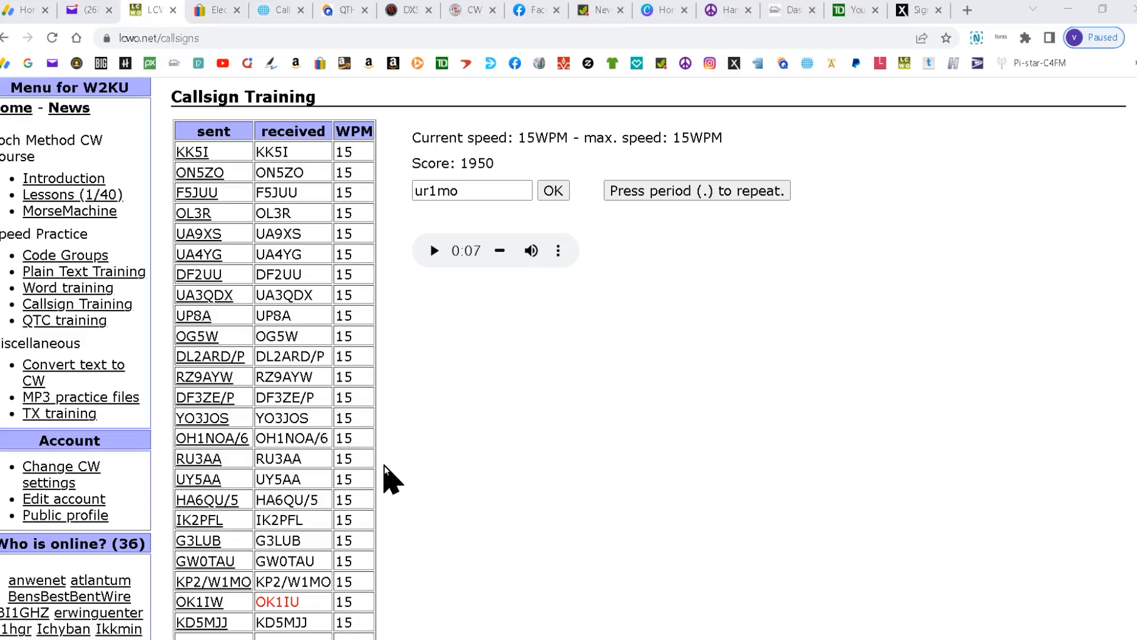
{"action": "scroll", "scroll_direction": "down", "scroll_amount": 3}
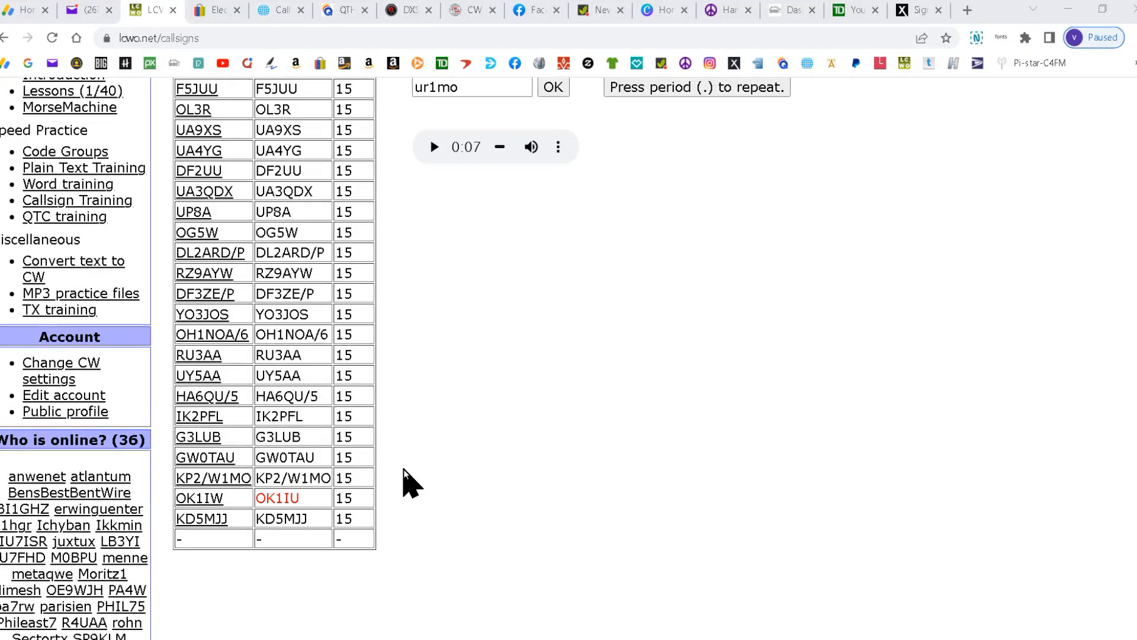
Submit ur1mo, reaching a final score of 2025 and a new personal highscore
{"action": "left_click", "coordinate": [553, 87]}
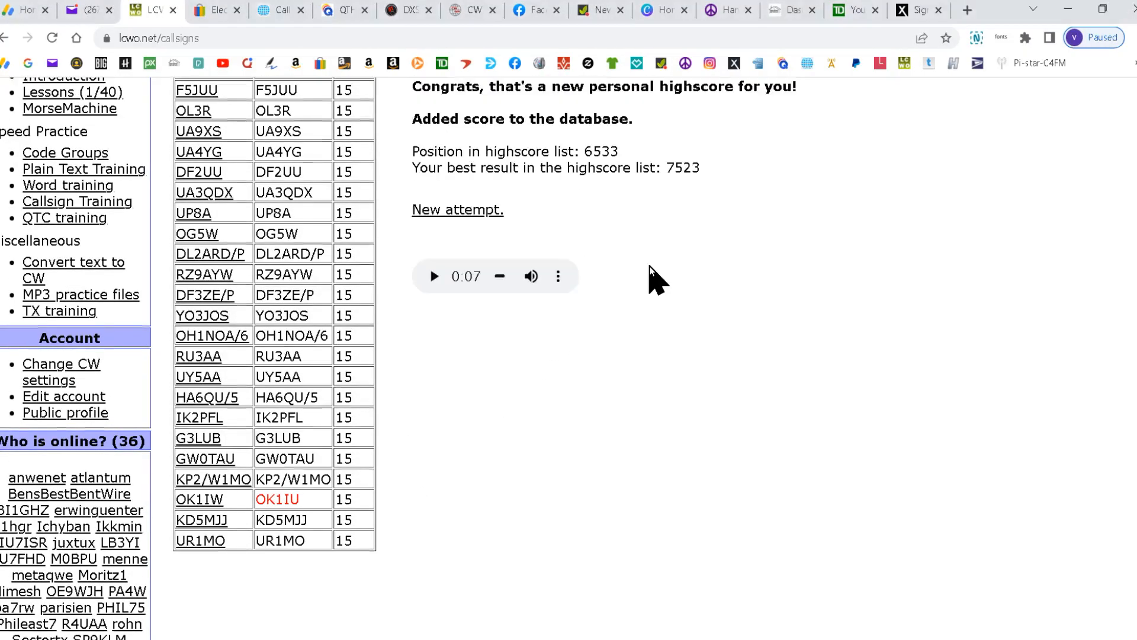
{"action": "mouse_move", "coordinate": [484, 495]}
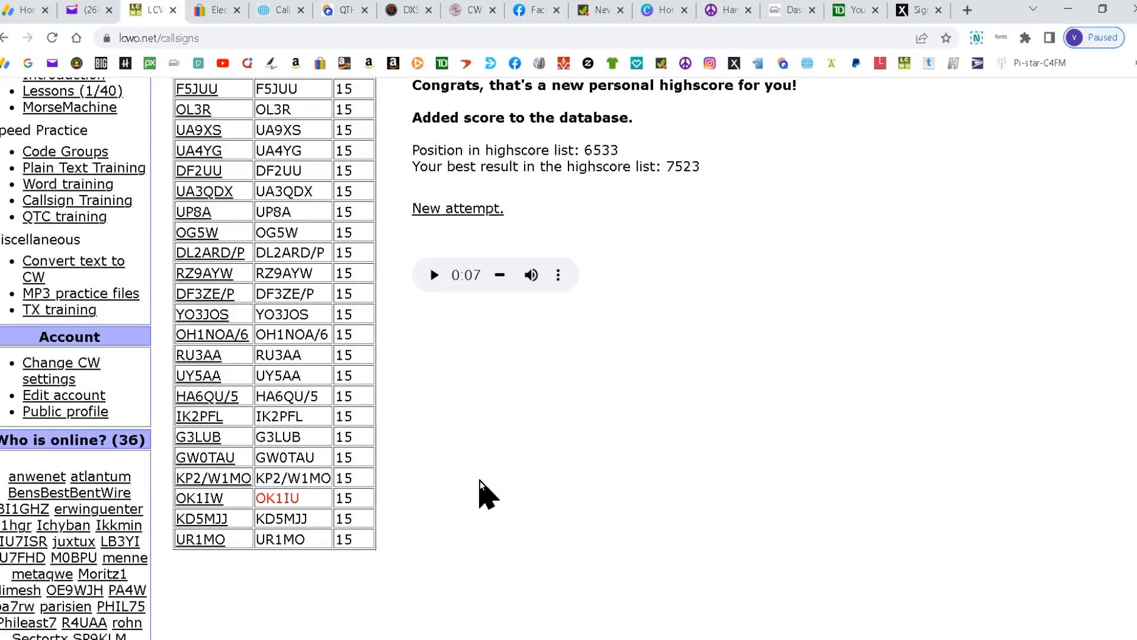
{"action": "mouse_move", "coordinate": [307, 504]}
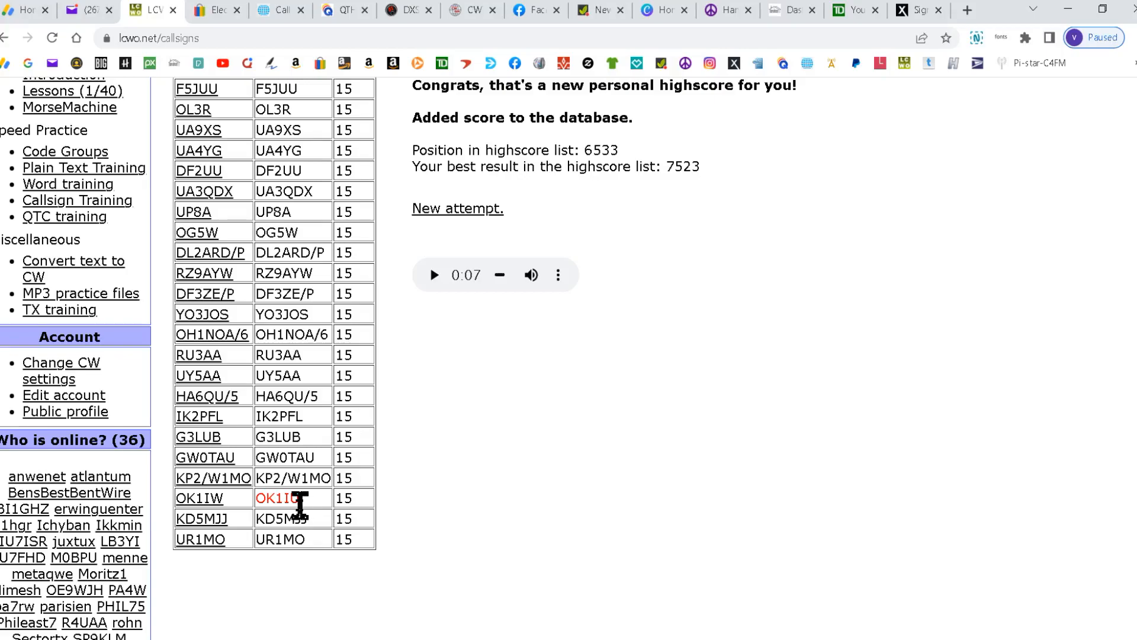
{"action": "mouse_move", "coordinate": [696, 466]}
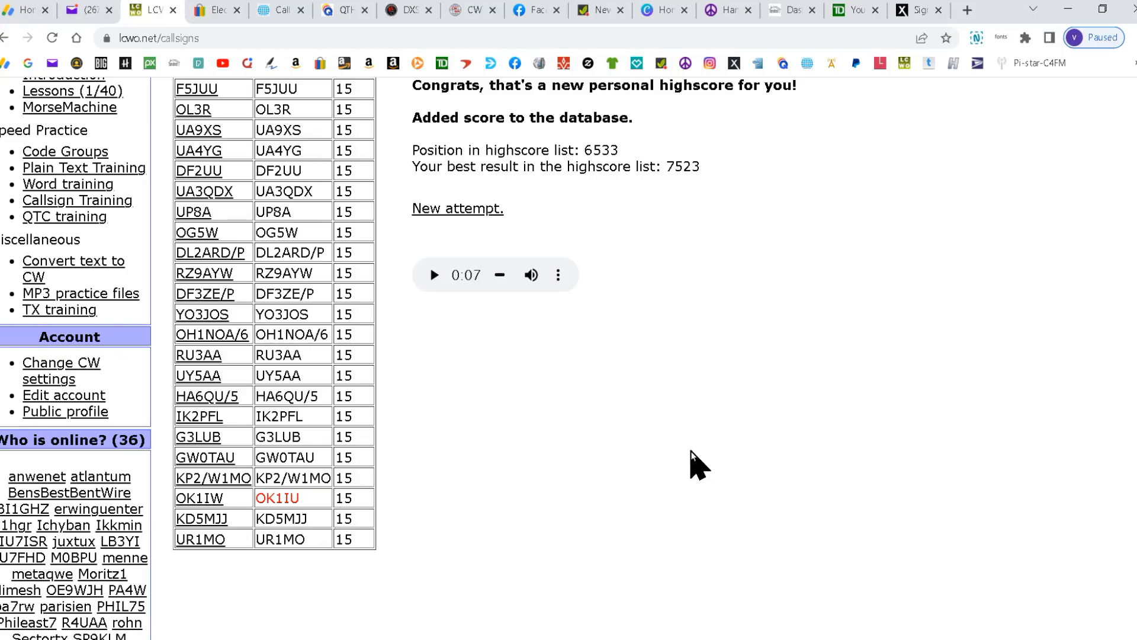
{"action": "mouse_move", "coordinate": [653, 457]}
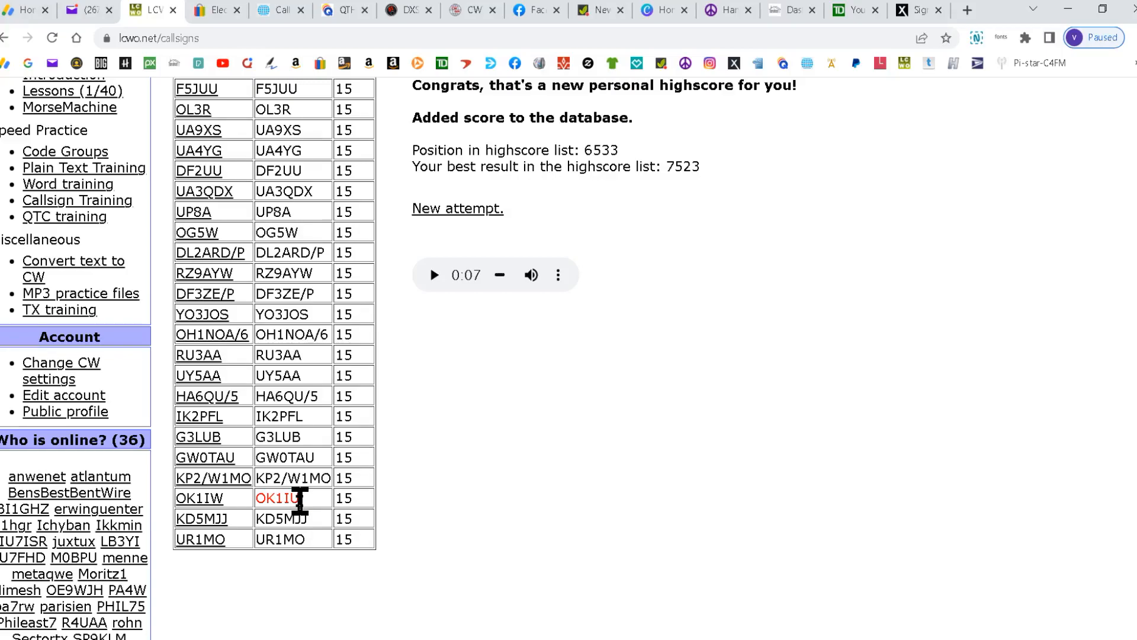
{"action": "scroll", "scroll_direction": "up", "scroll_amount": 3}
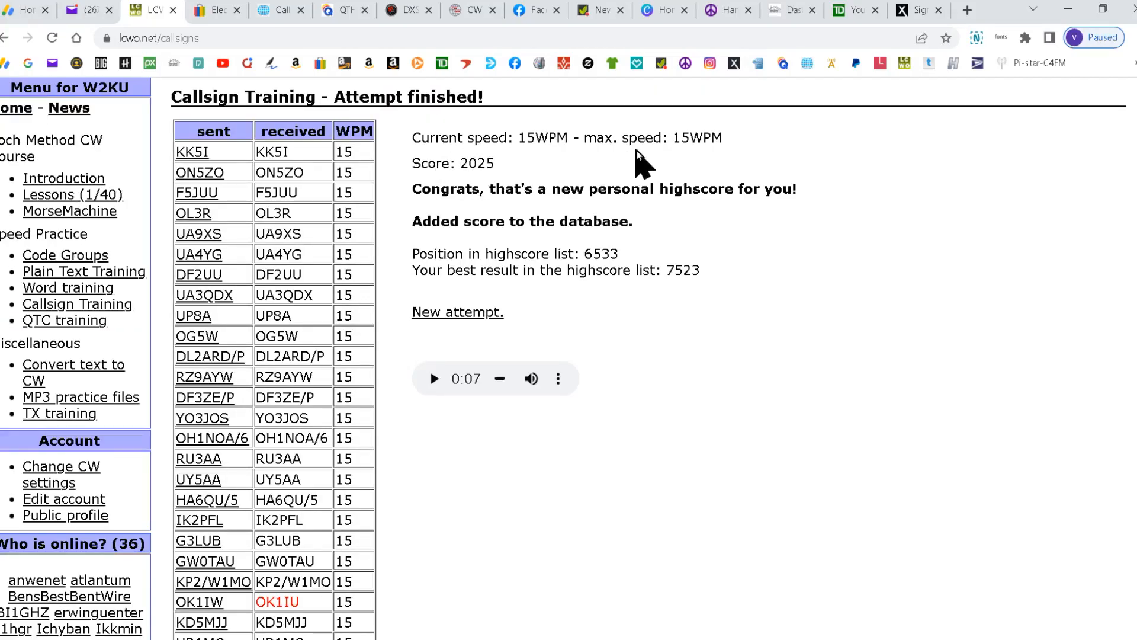
{"action": "mouse_move", "coordinate": [468, 181]}
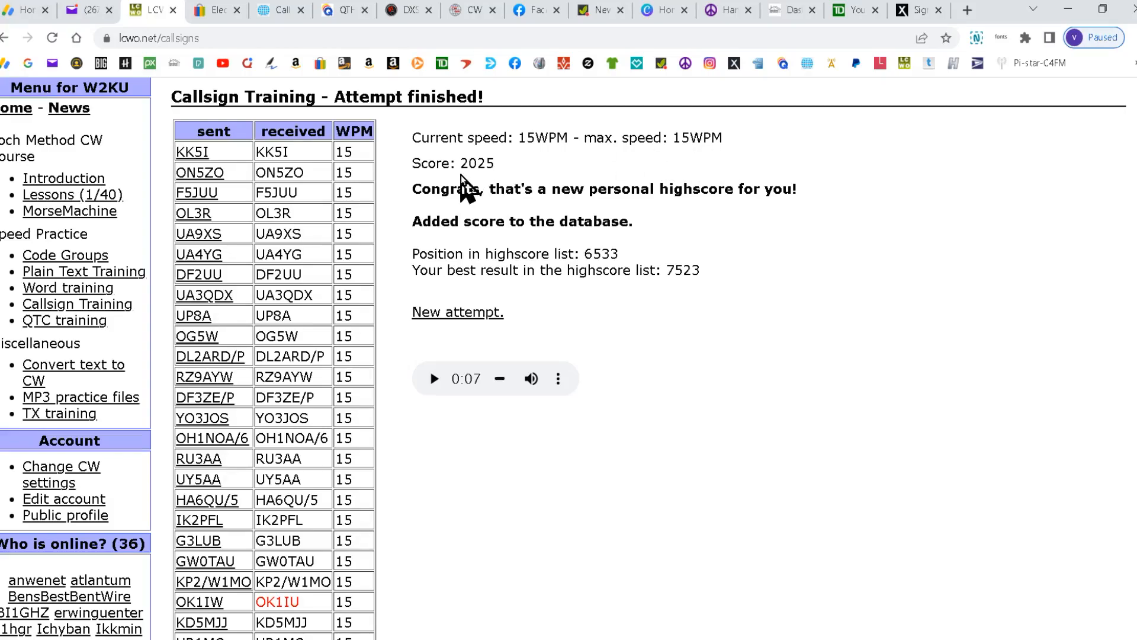
{"action": "mouse_move", "coordinate": [452, 217]}
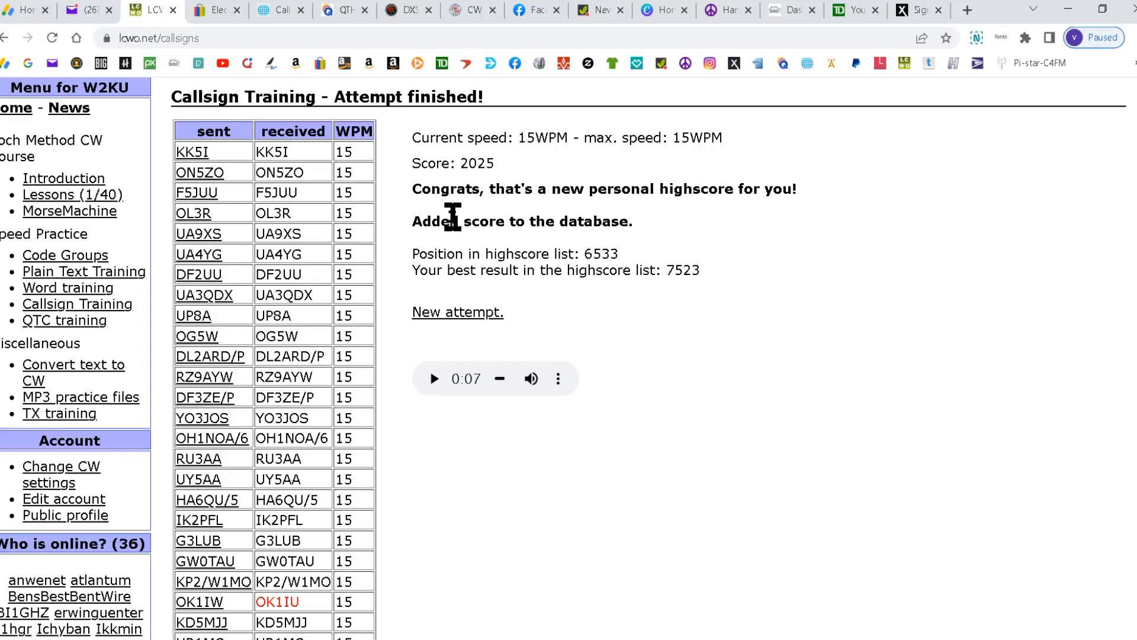
{"action": "mouse_move", "coordinate": [780, 214]}
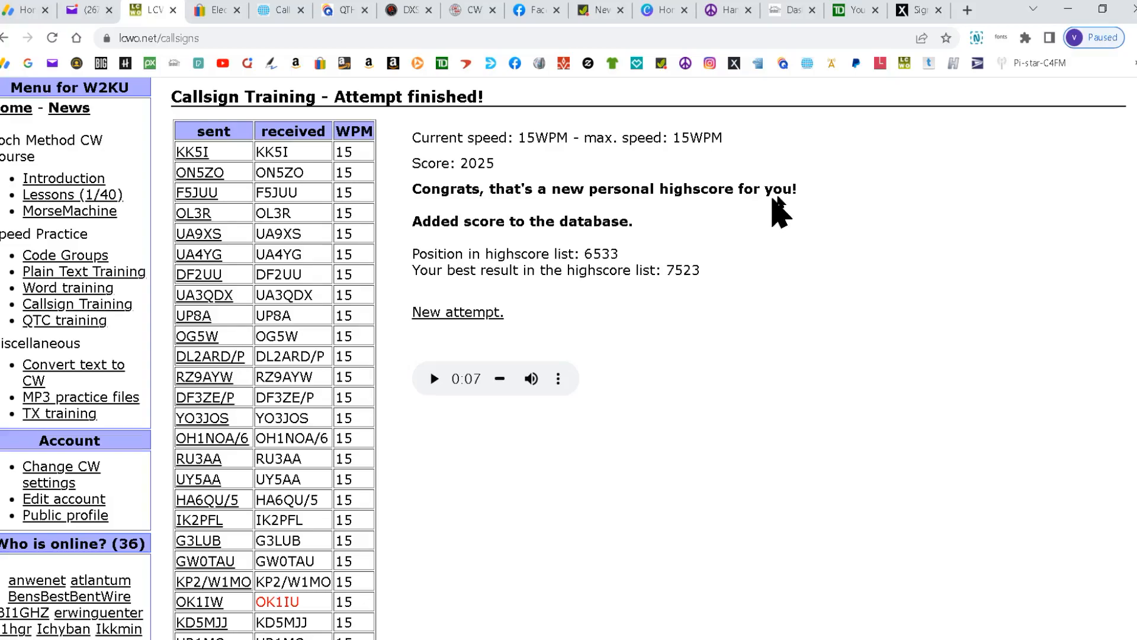
{"action": "mouse_move", "coordinate": [747, 314]}
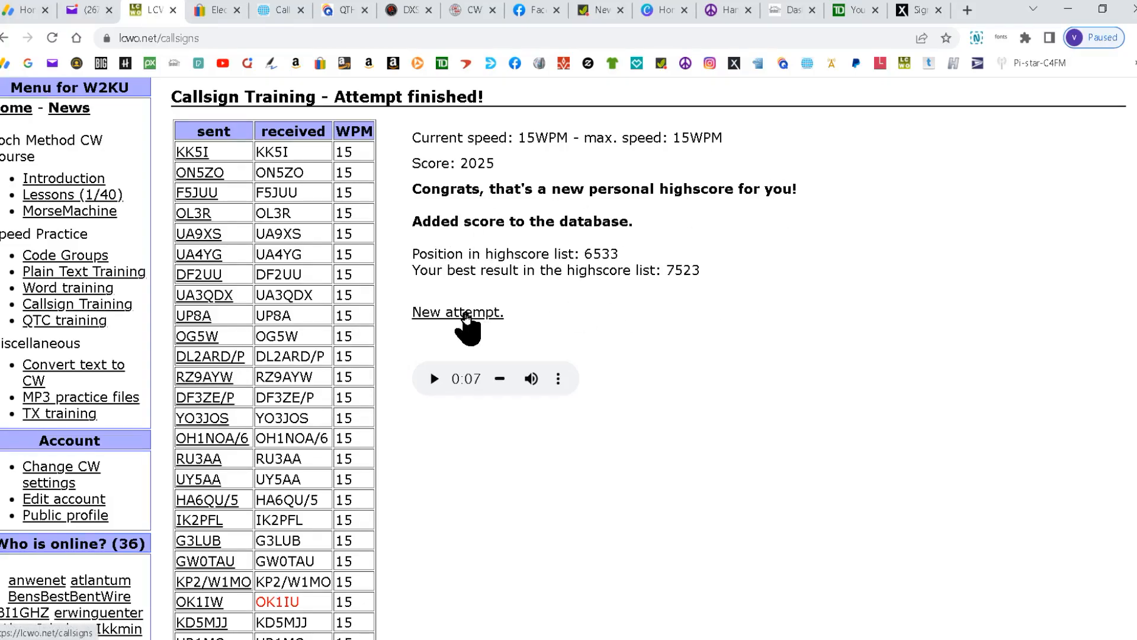
{"action": "mouse_move", "coordinate": [78, 319]}
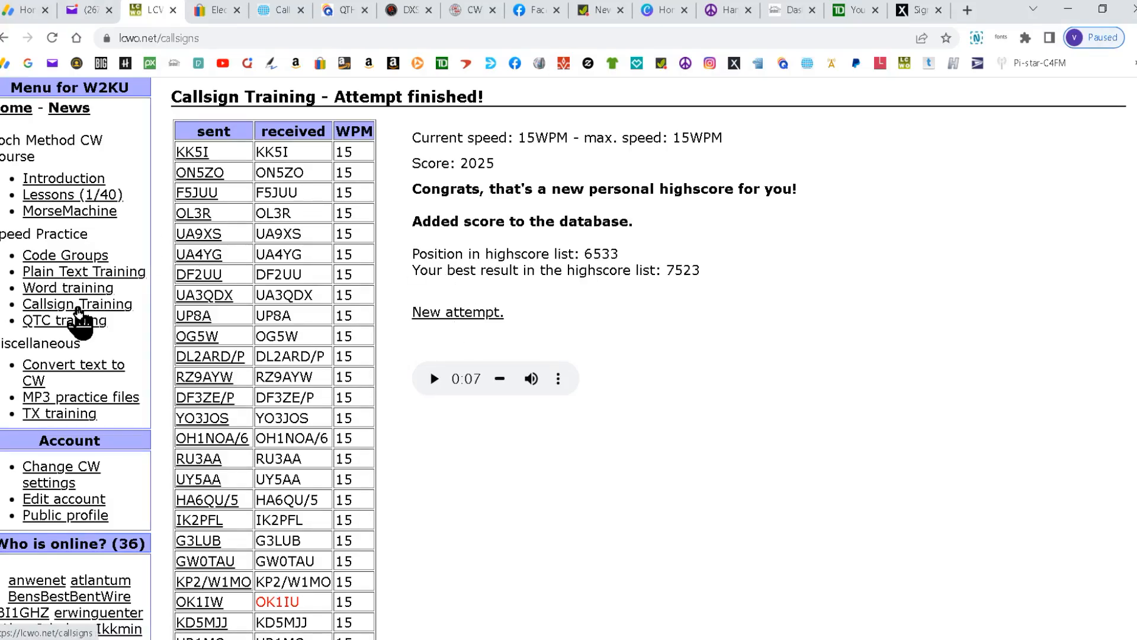